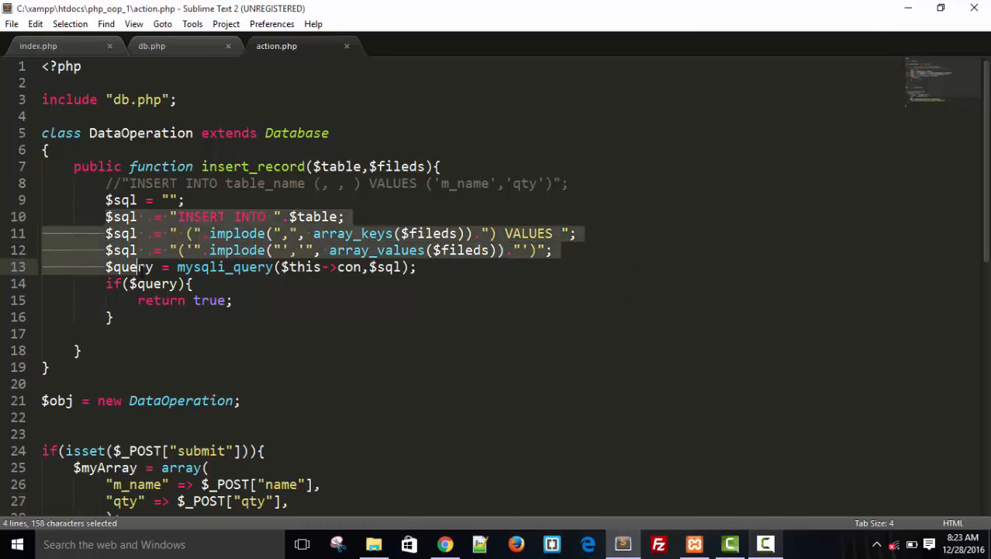
Step: In action.php, try a sample key=>val pair, then remove the trailing comma after qty
scroll("down", 3)
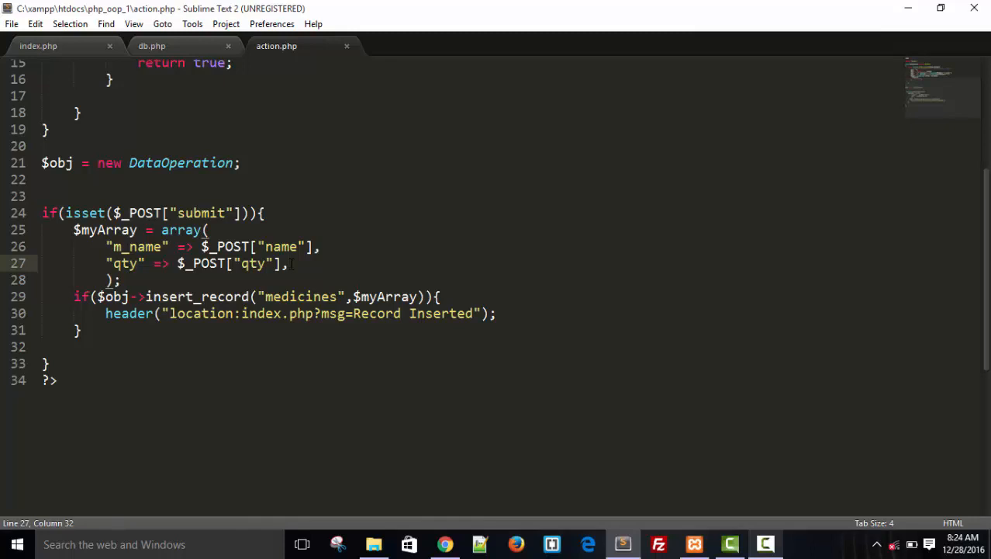
type("\"\"")
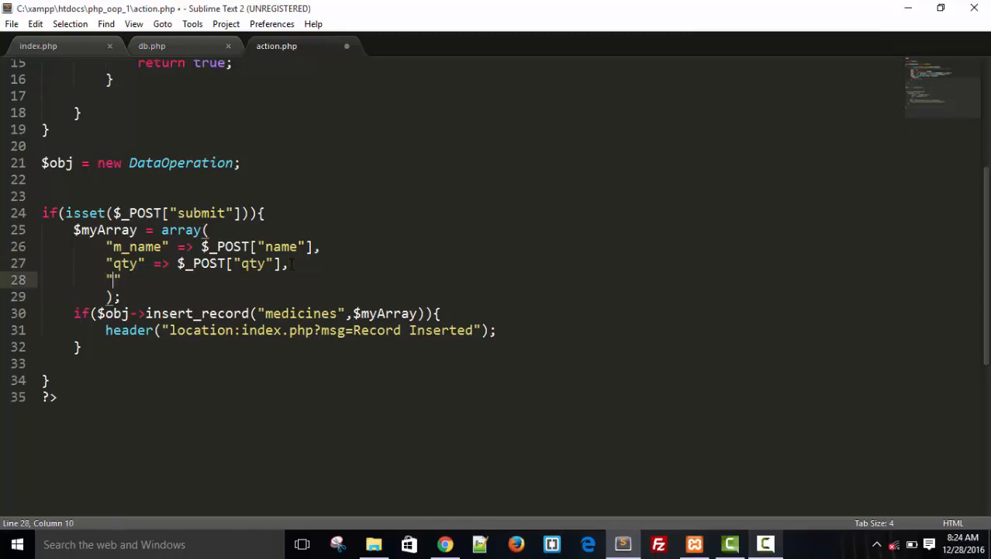
type("key")
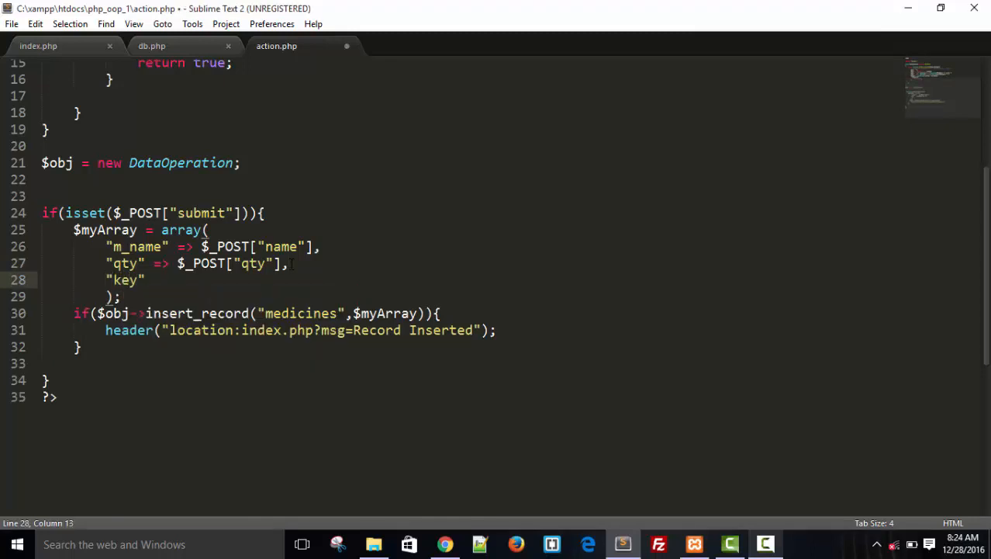
type("=>")
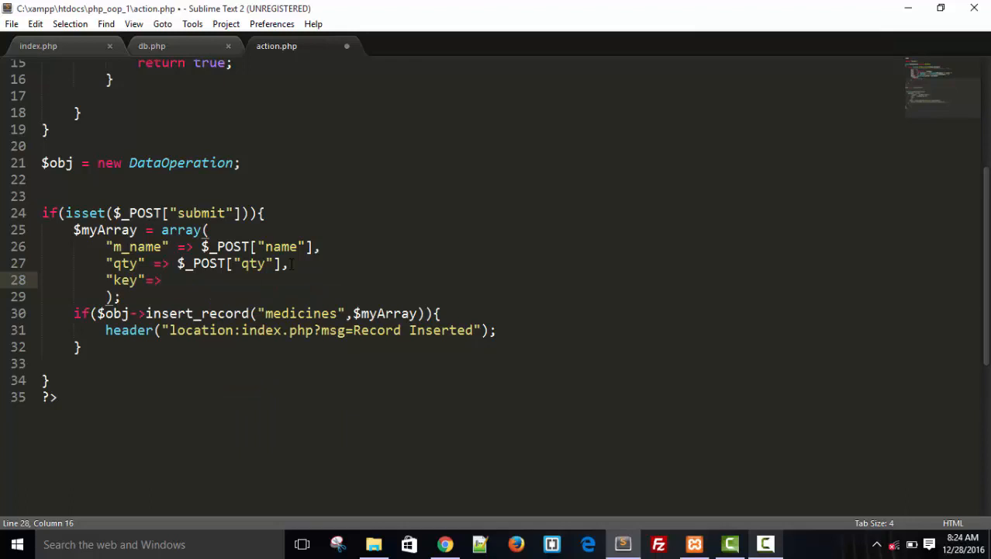
type("values\"")
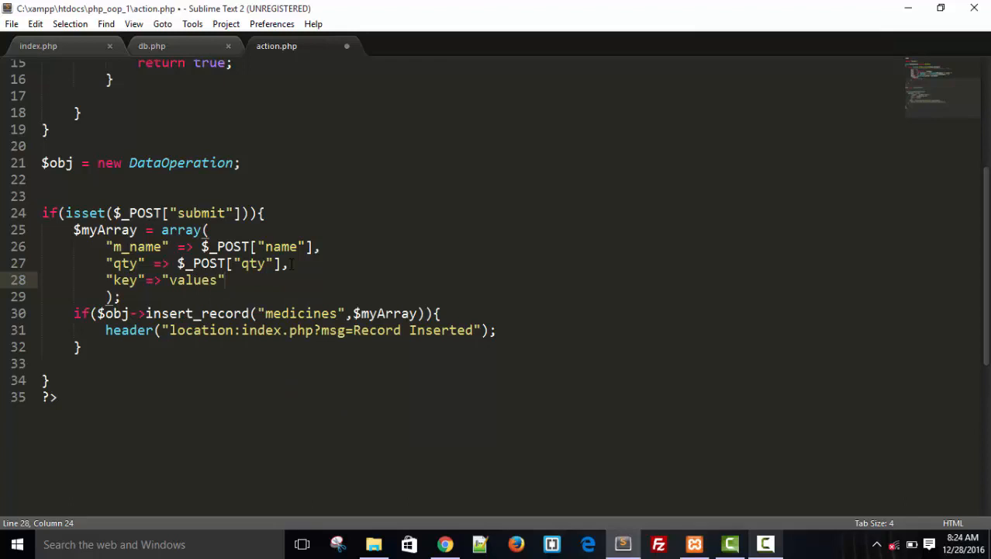
type(",")
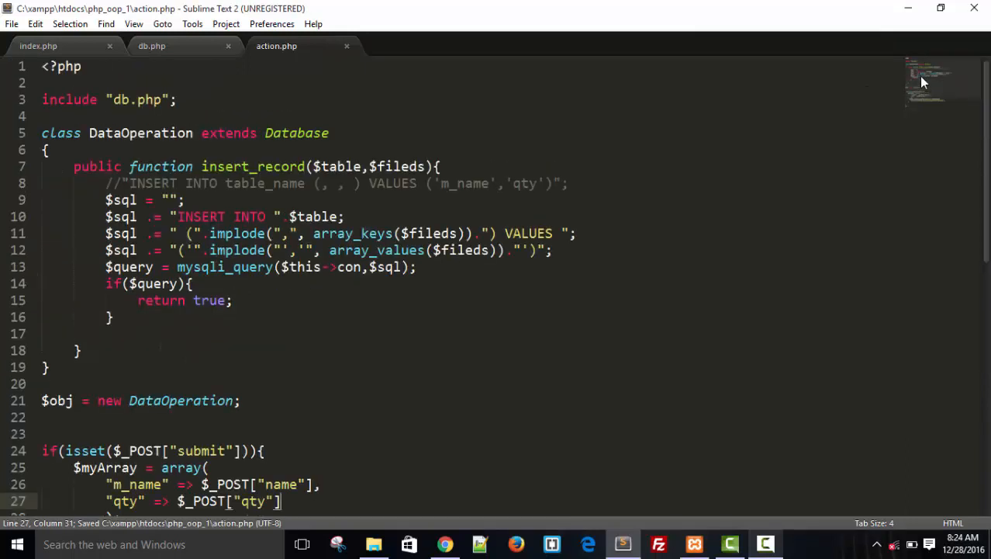
scroll("down", 3)
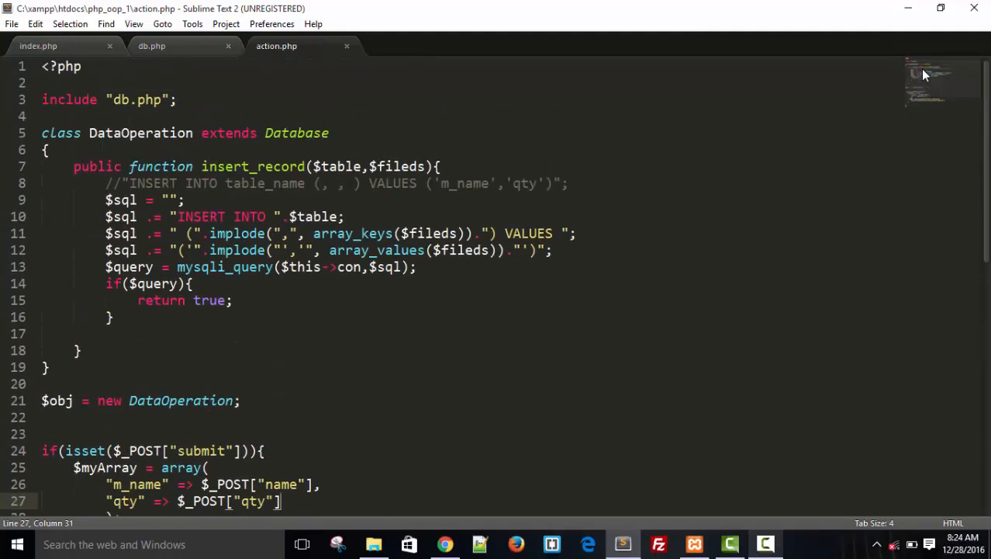
left_click_drag(73, 166, 112, 316)
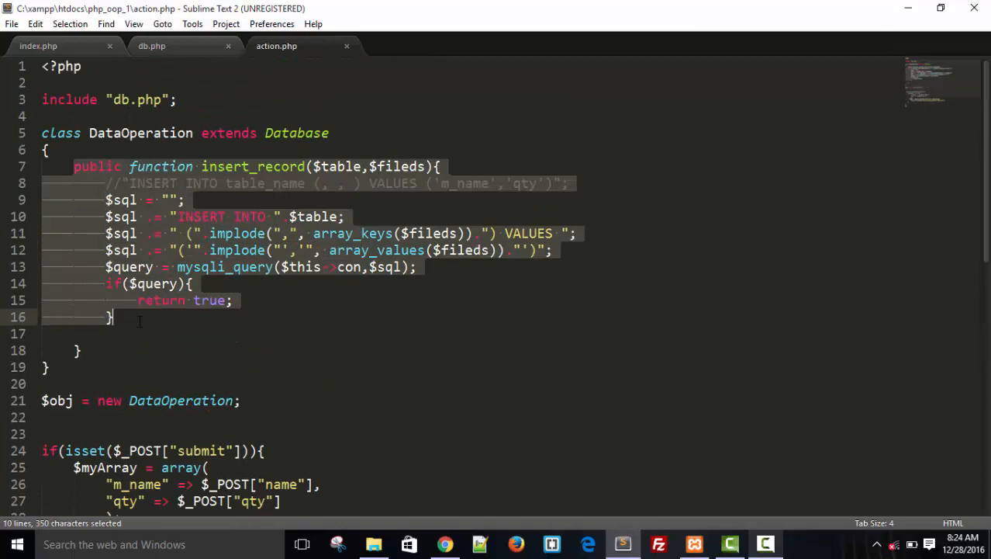
scroll("down", 3)
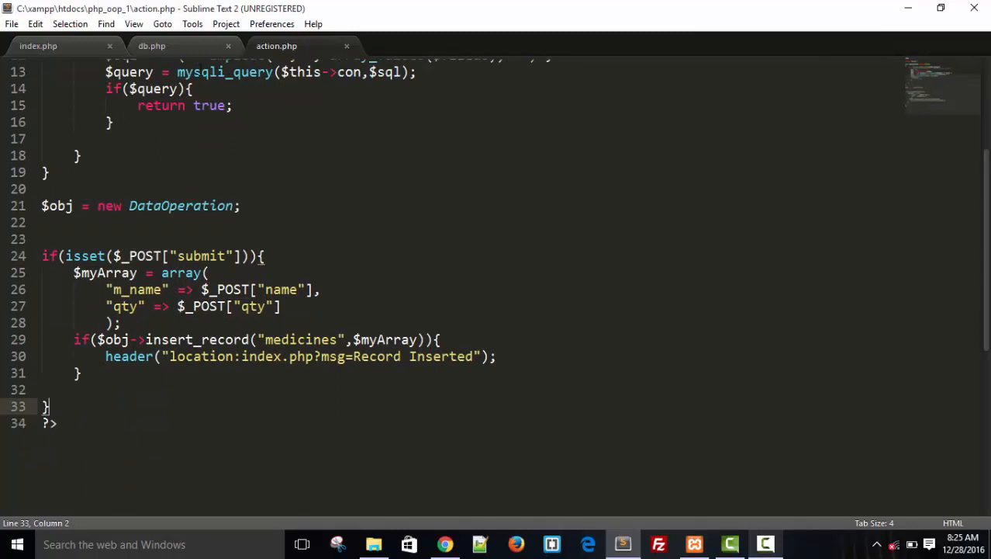
Step: Insert a <?php include "action.php"; block at the top of index.php and save
left_click(38, 46)
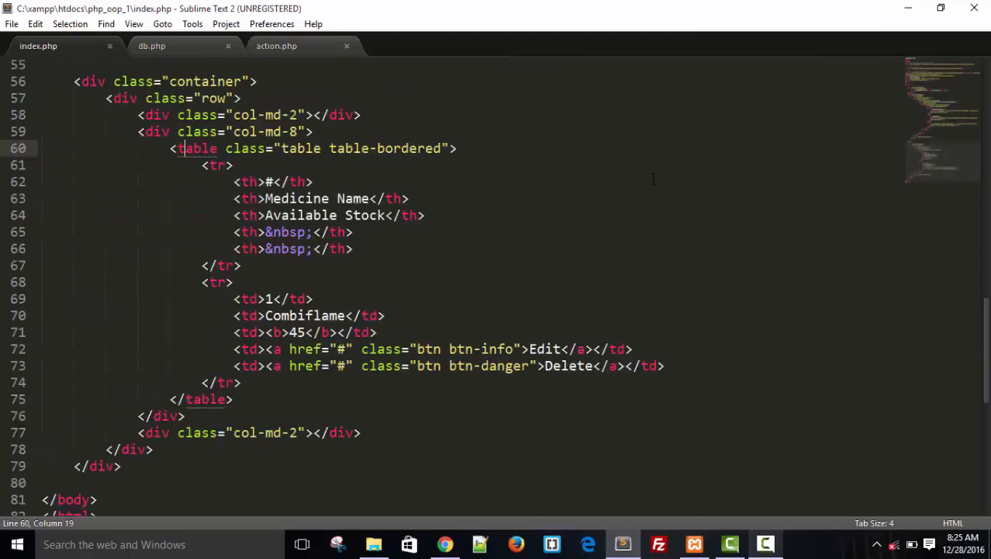
left_click(242, 265)
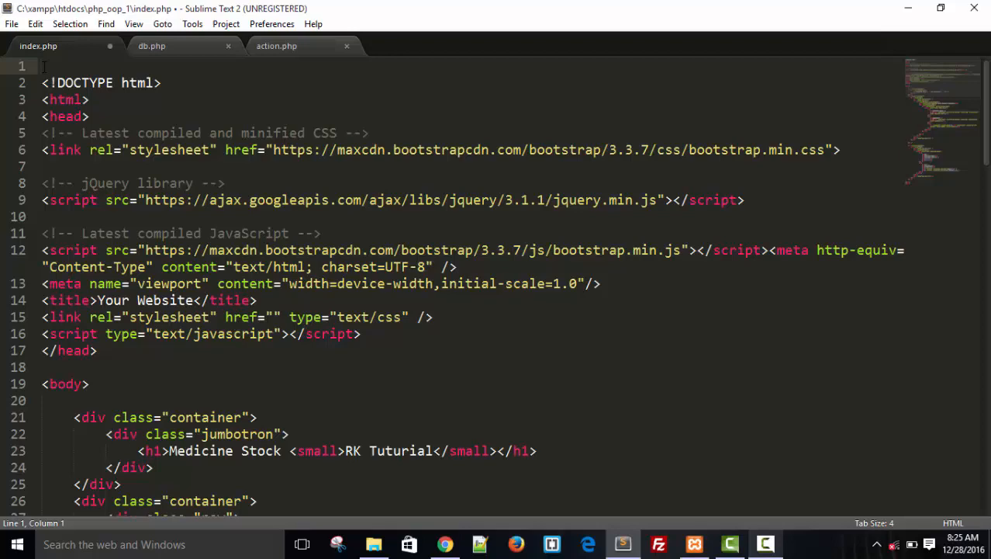
type("<?php")
type("?>")
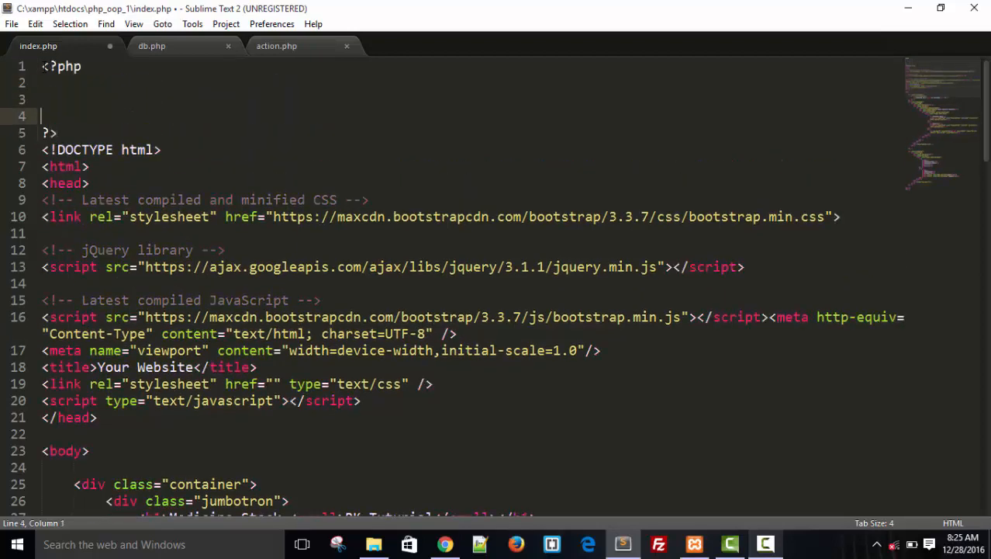
type("include \"")
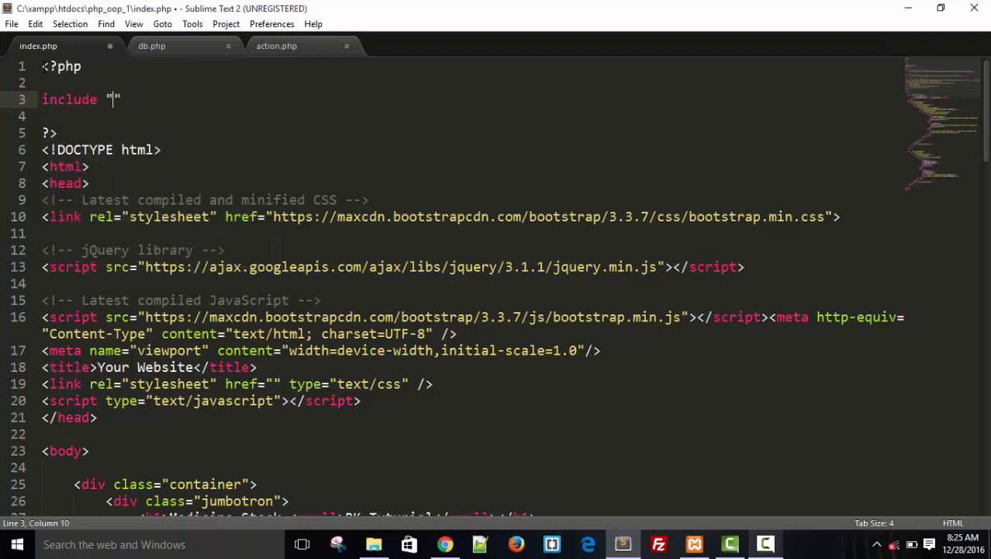
type("action.")
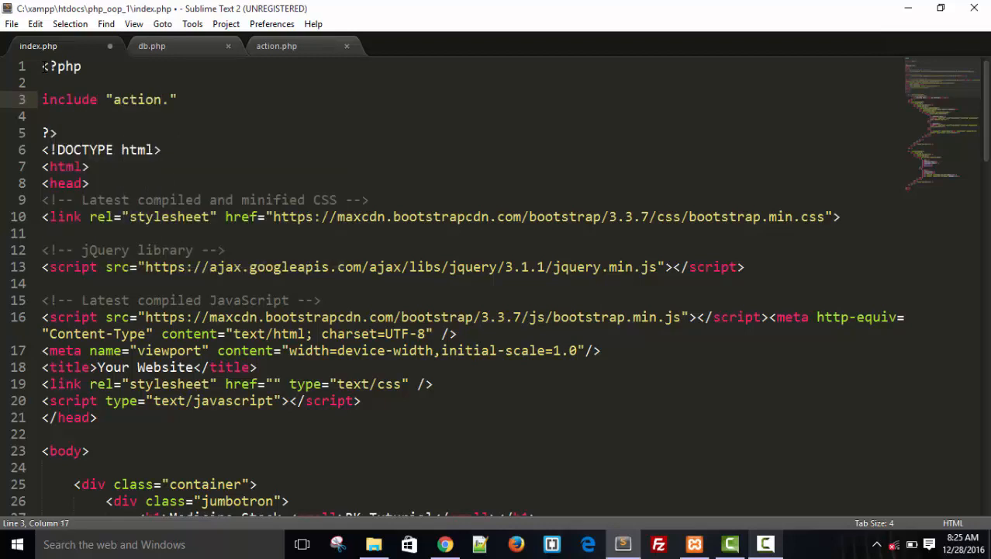
type("php;")
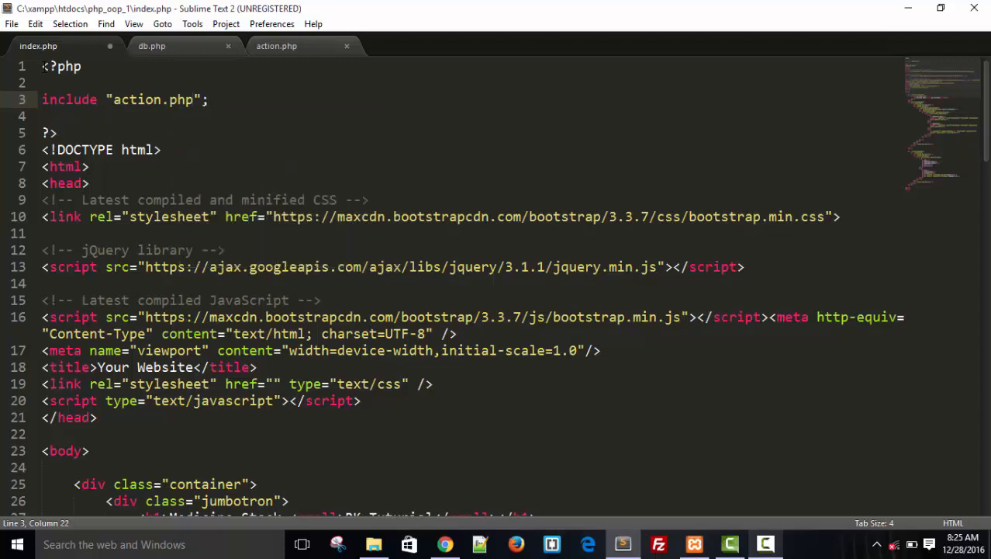
key("ctrl+s")
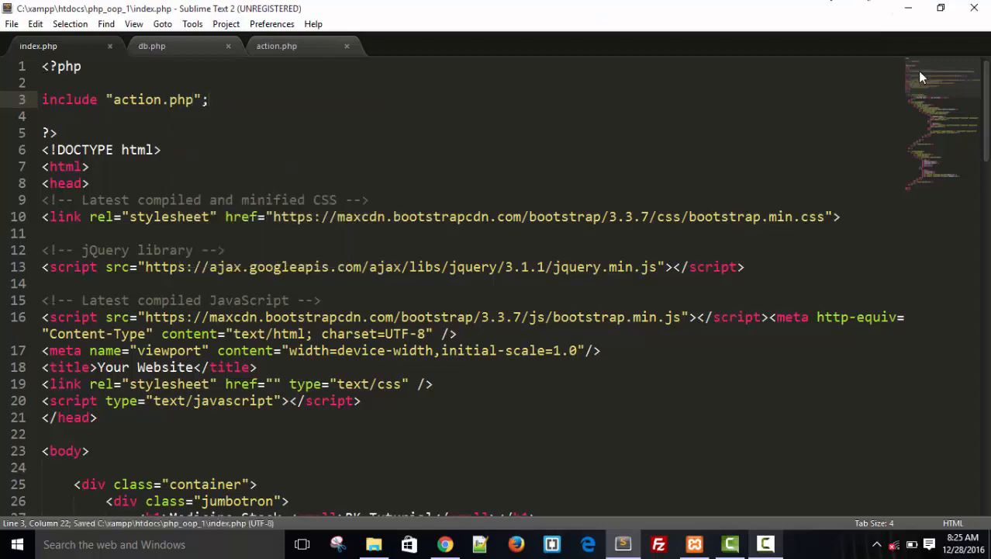
scroll("down", 3)
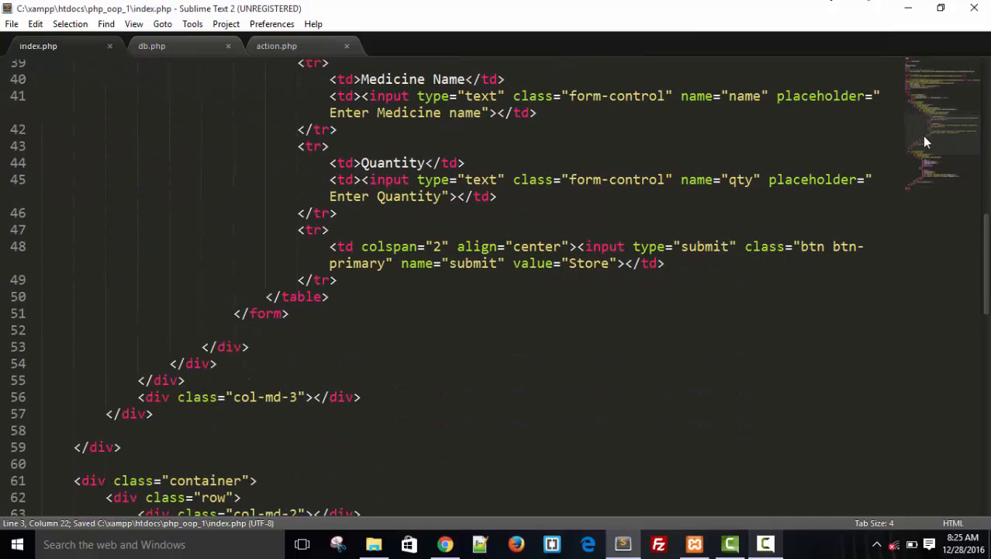
Step: Below the table header row, write <?php $obj->fetch_record("medicines"); in index.php
scroll("down", 3)
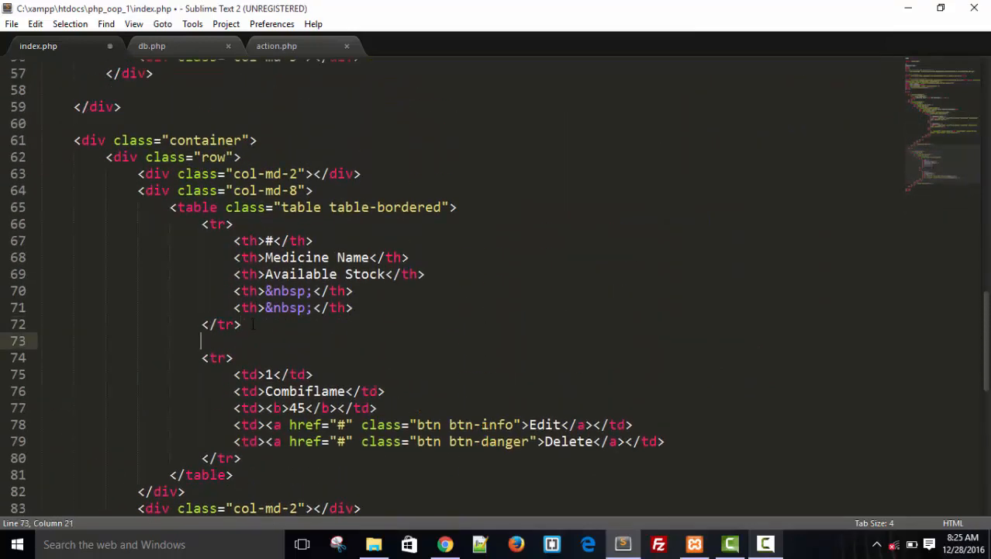
type("<?php")
type("?>")
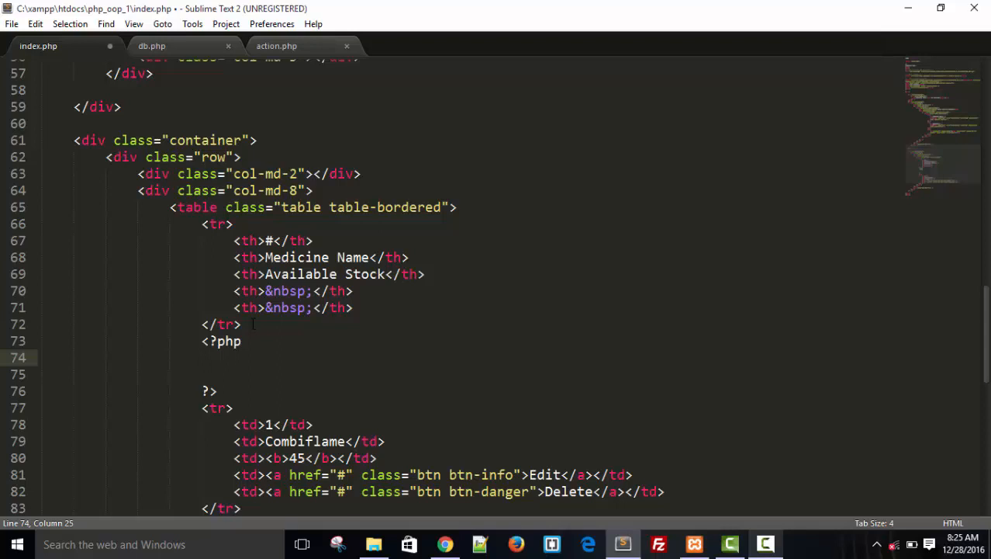
type("$")
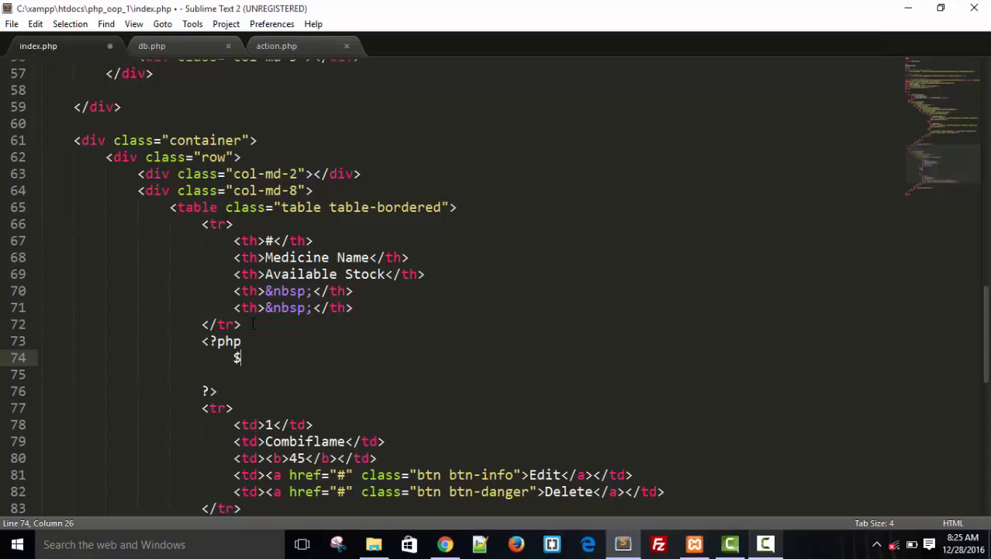
type("obj->")
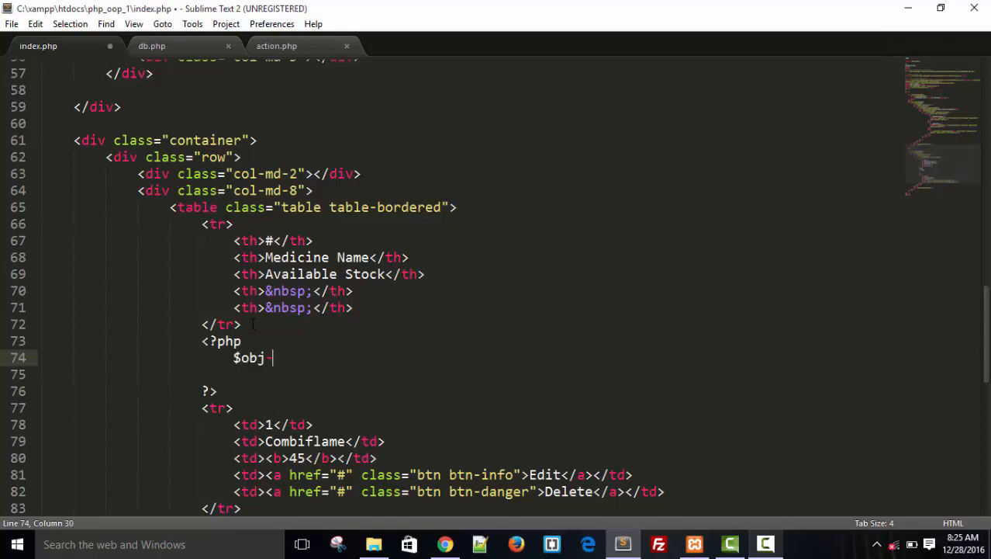
type("->fetc")
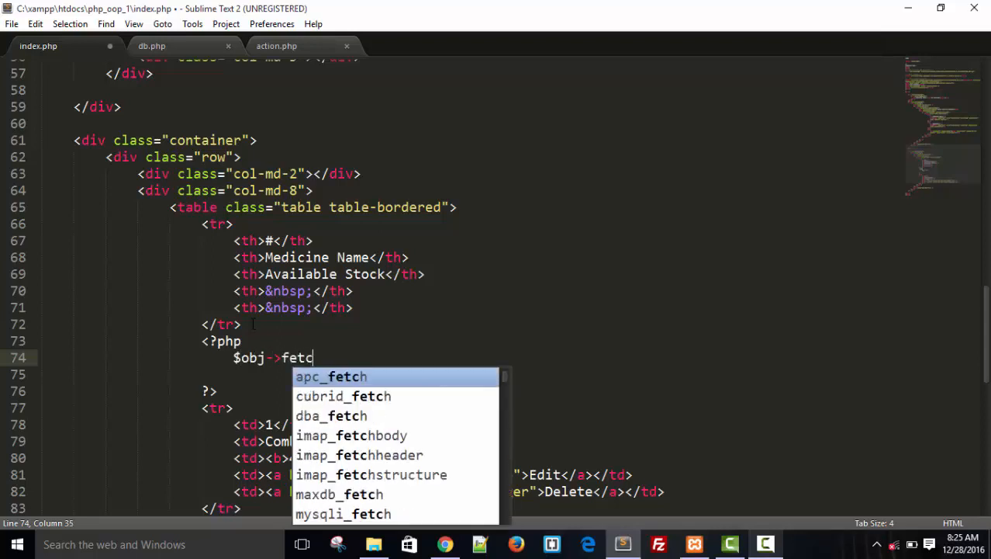
type("h_")
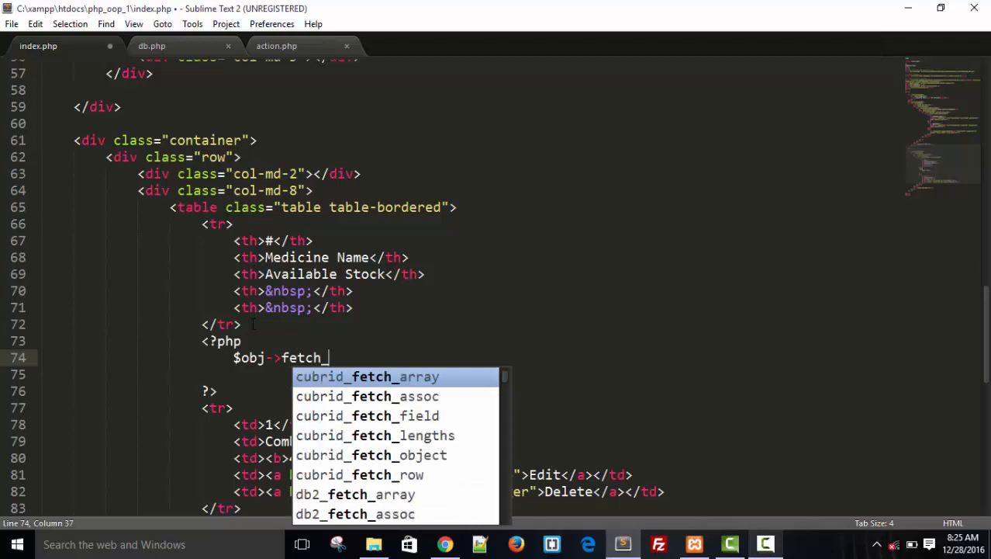
type("record")
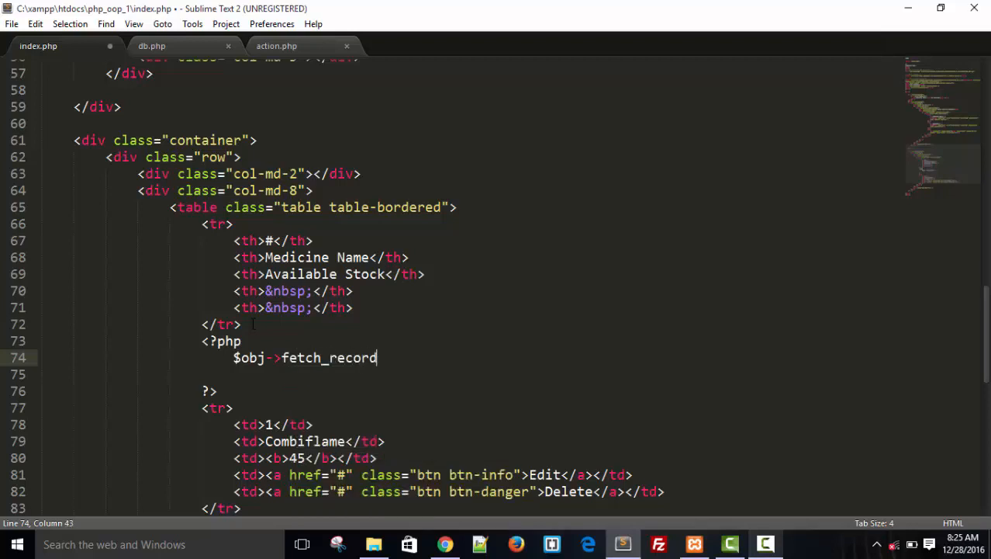
type("()")
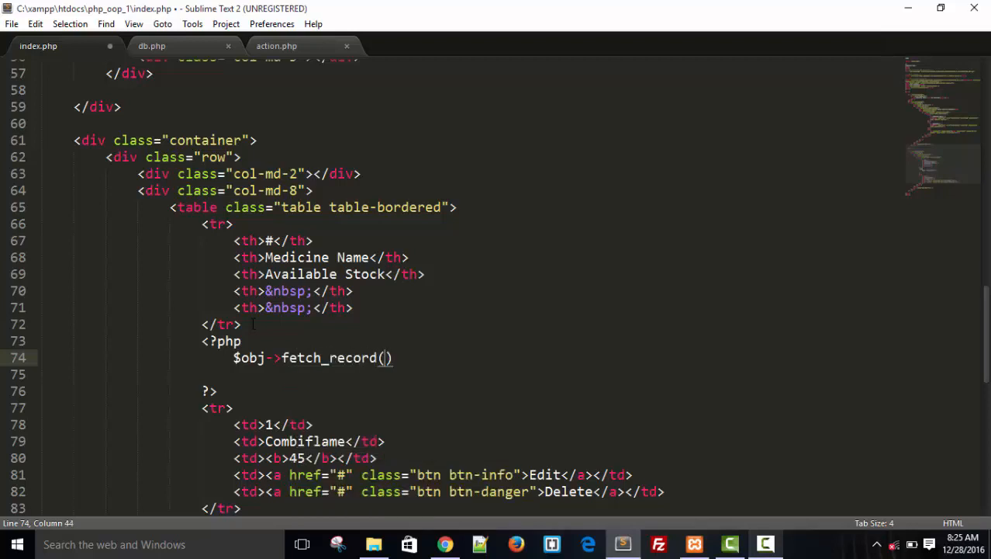
type("\"\"")
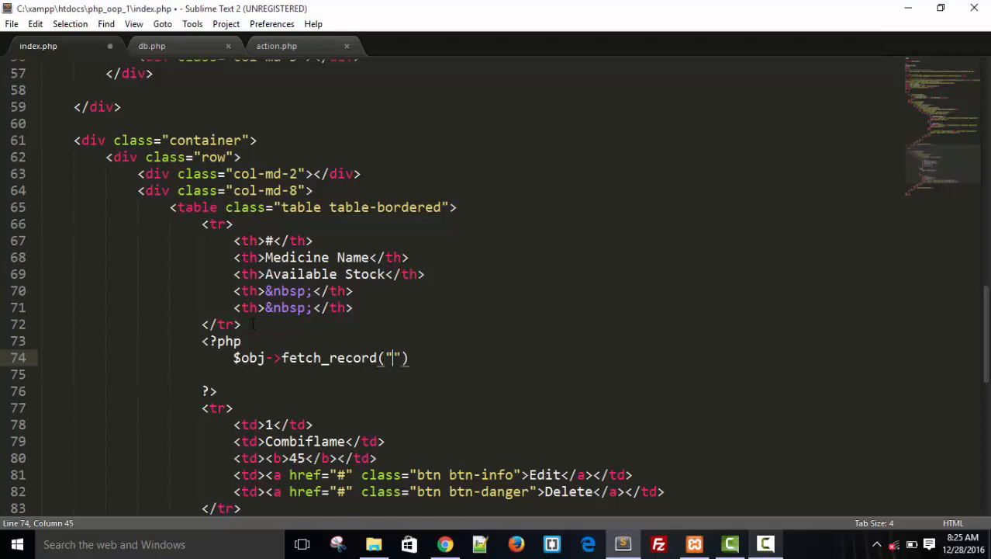
type("med")
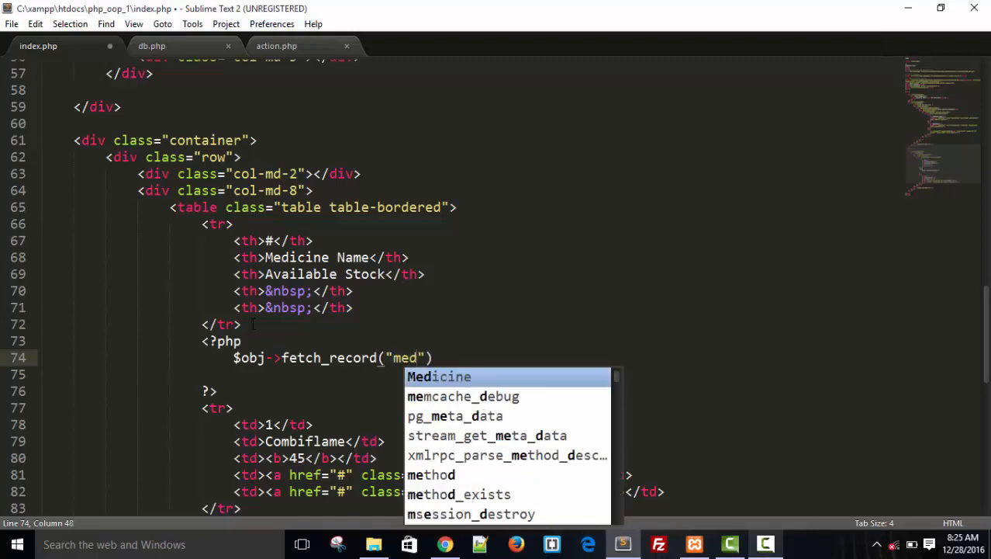
type("i")
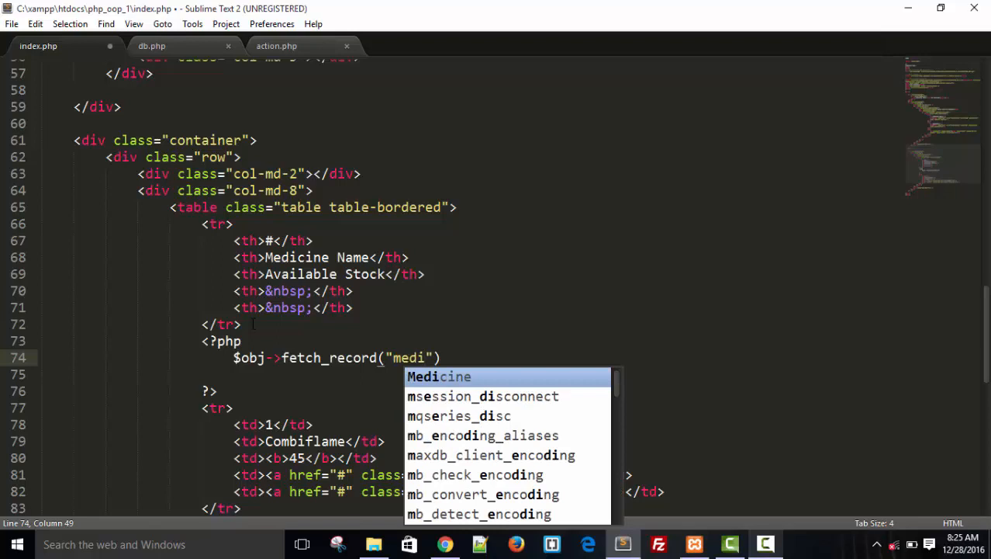
type("cines")
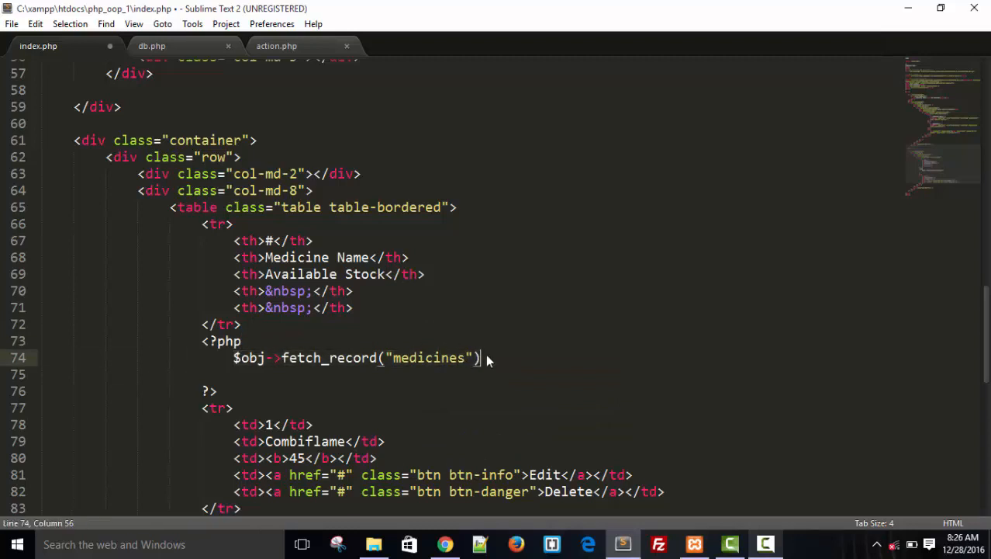
type(";")
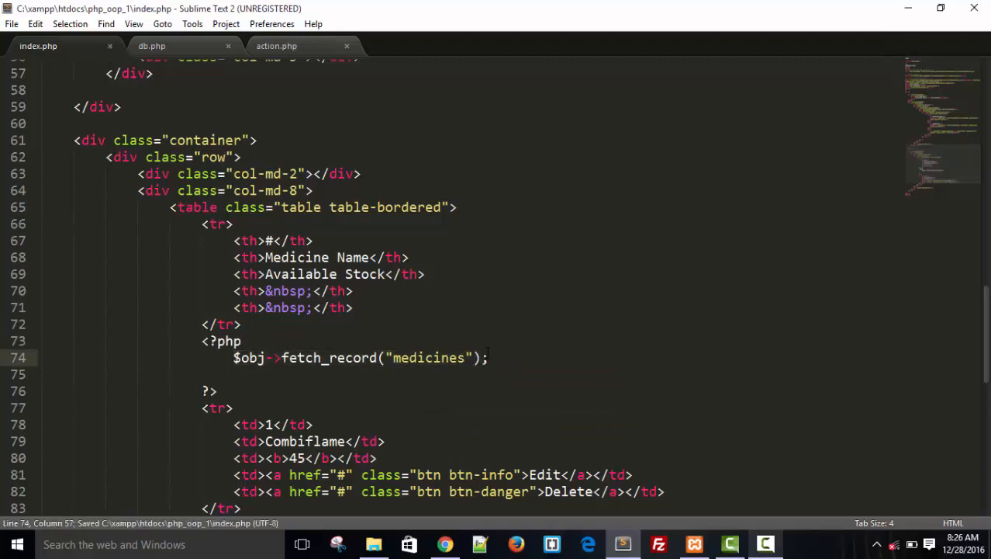
Step: In action.php, declare public function fetch_record($table) with an opening brace
left_click(276, 45)
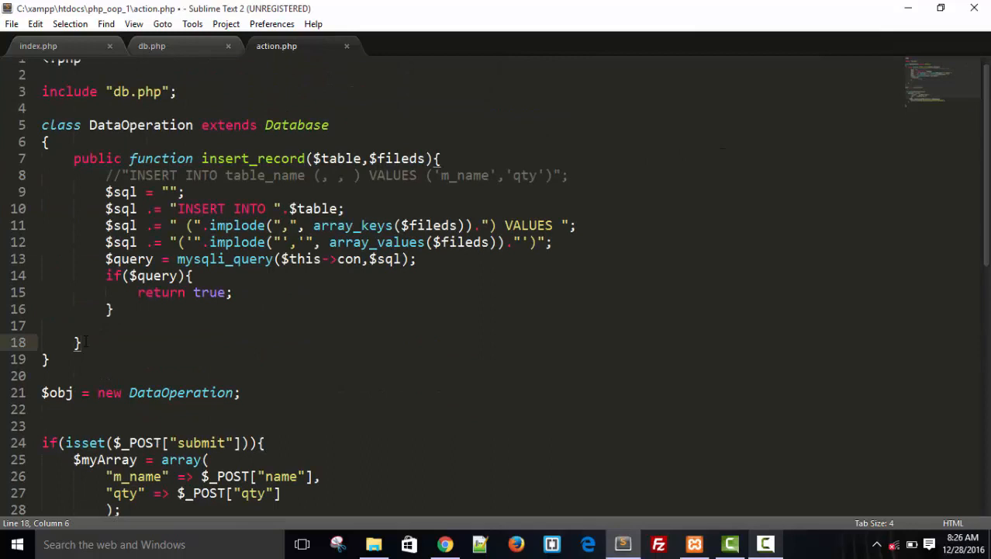
type("public functio")
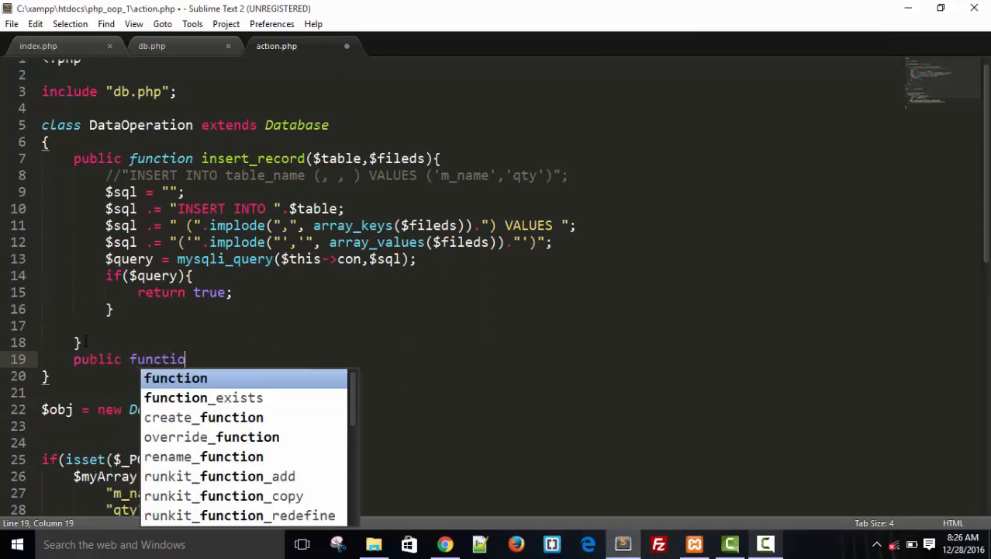
type("fetch")
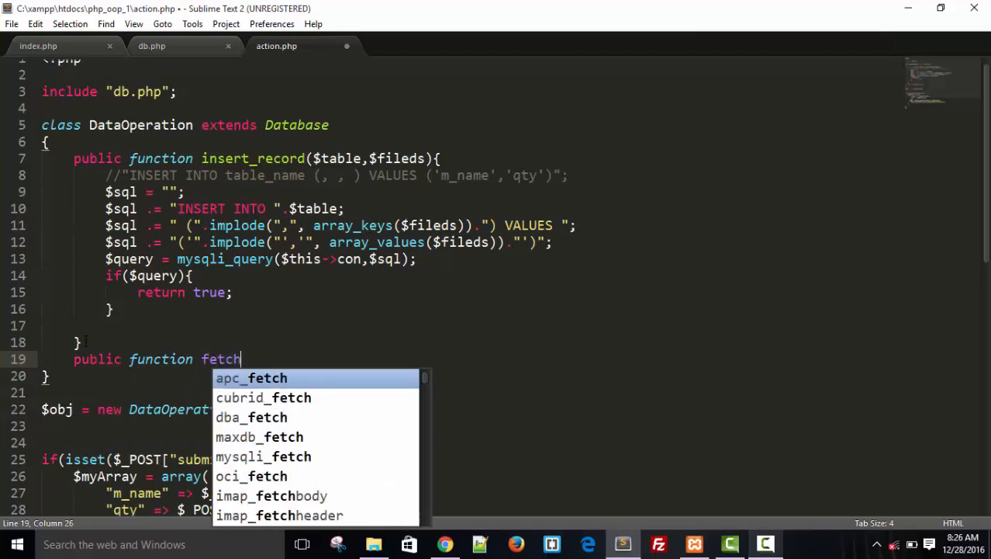
type("_")
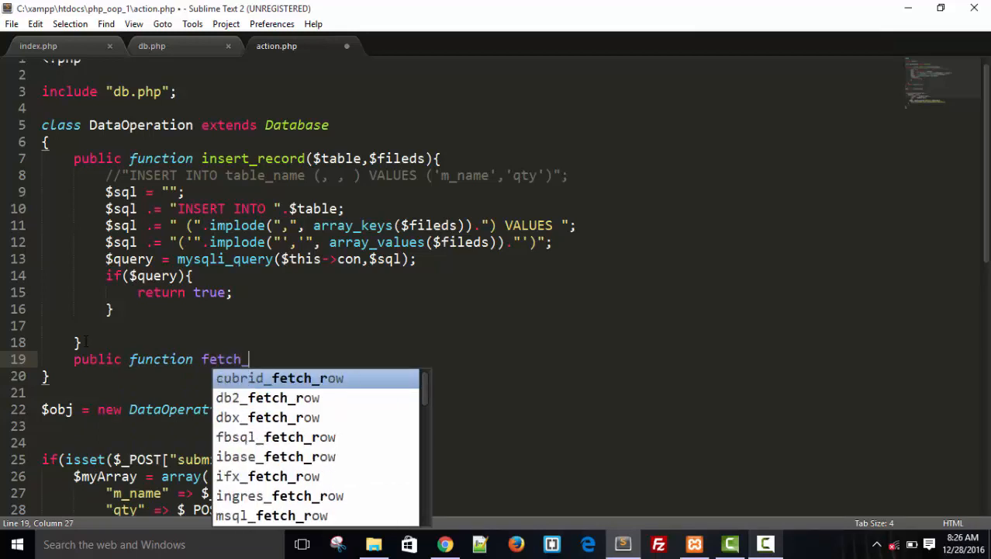
type("record")
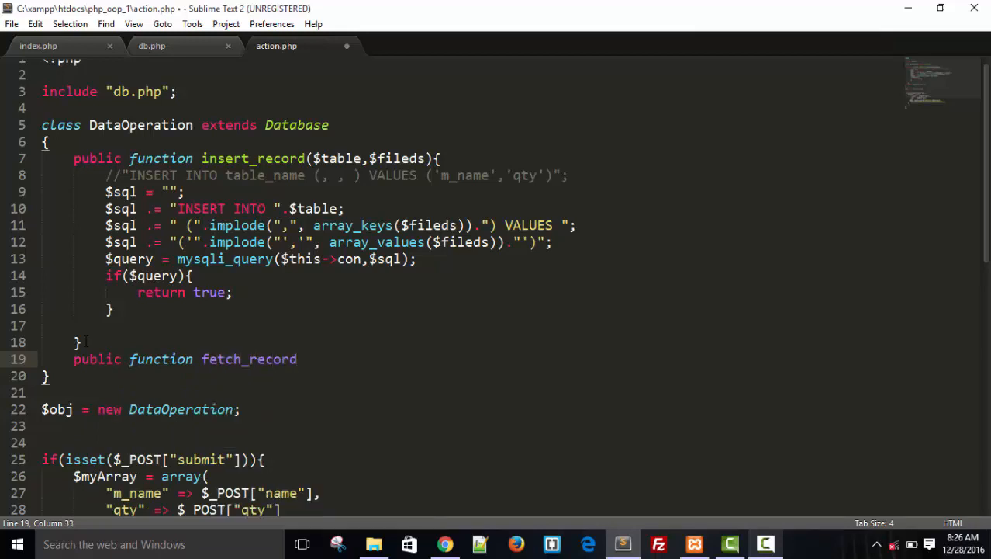
type("($)")
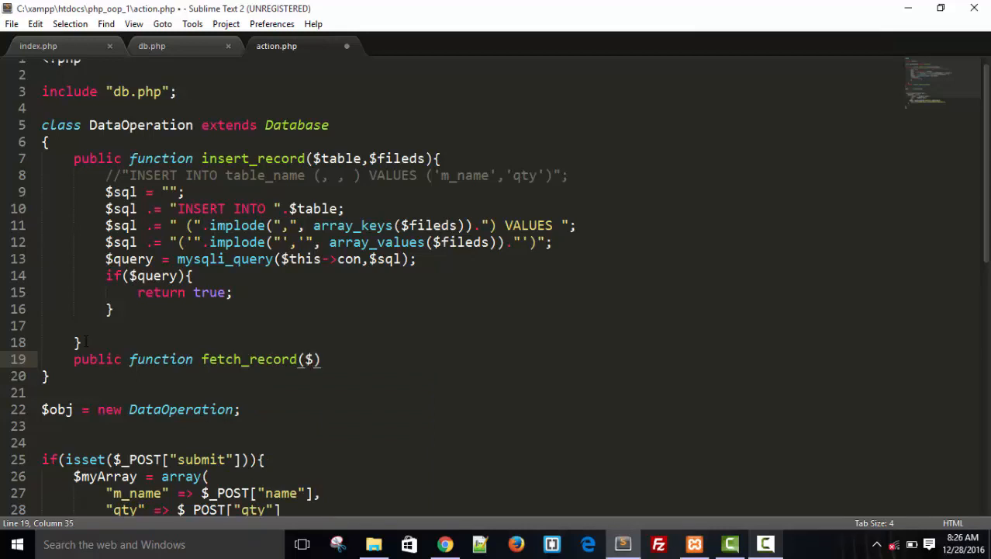
type("table")
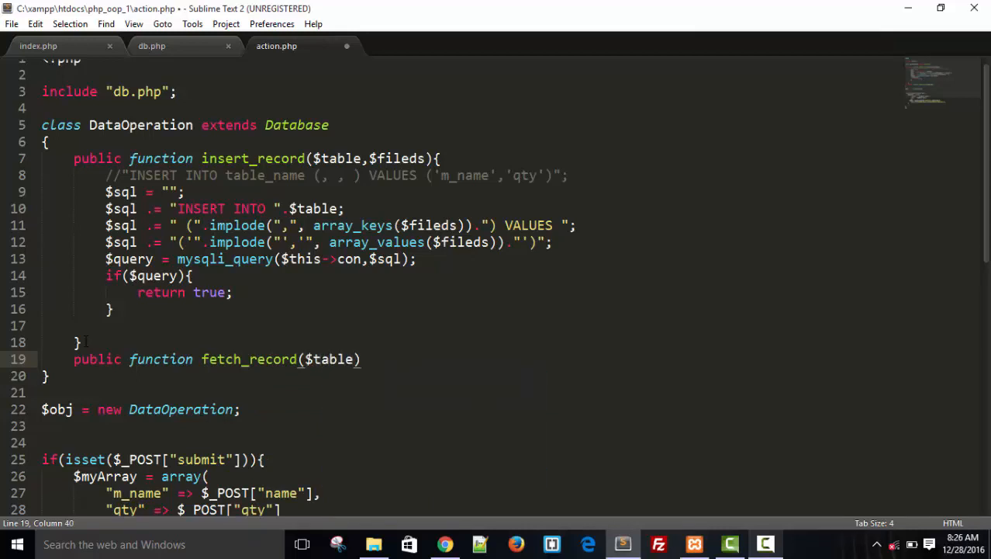
type("{")
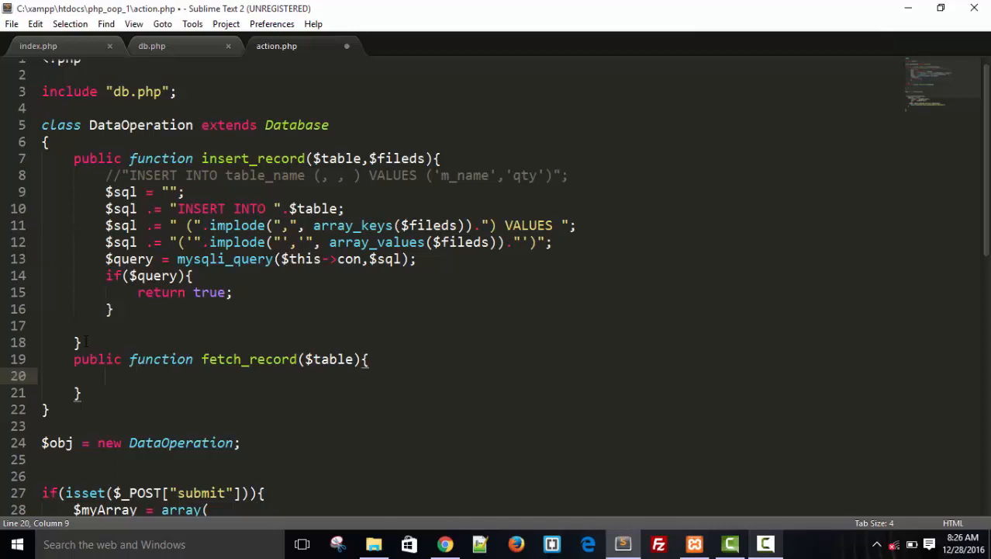
Step: Build $sql as a "SELECT * FROM" query on $table
type("$sql")
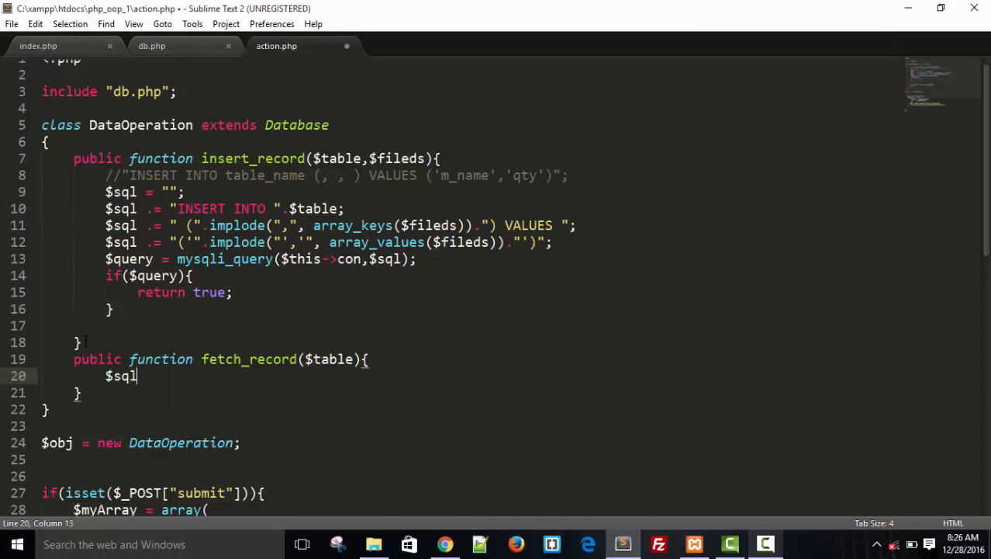
type("= \"\"")
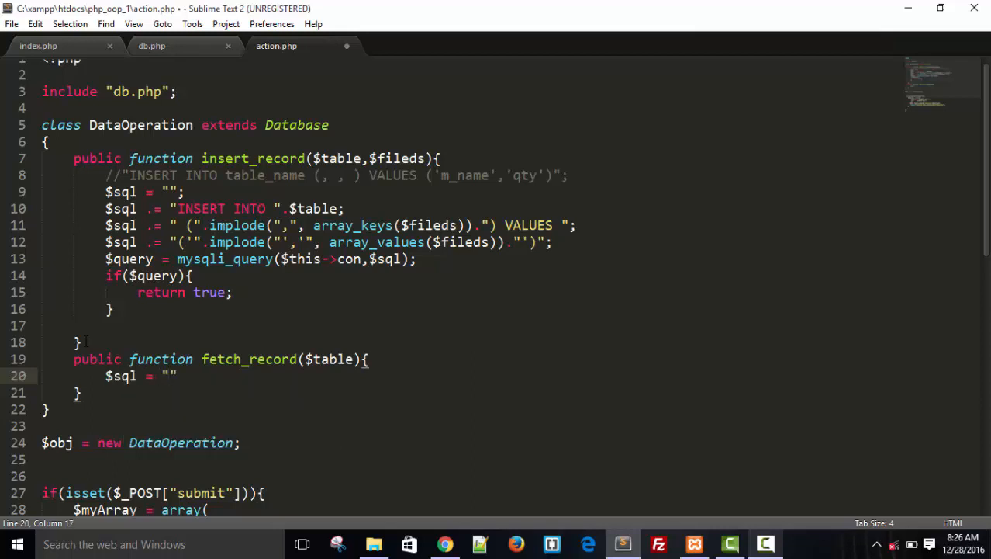
type("SELECT")
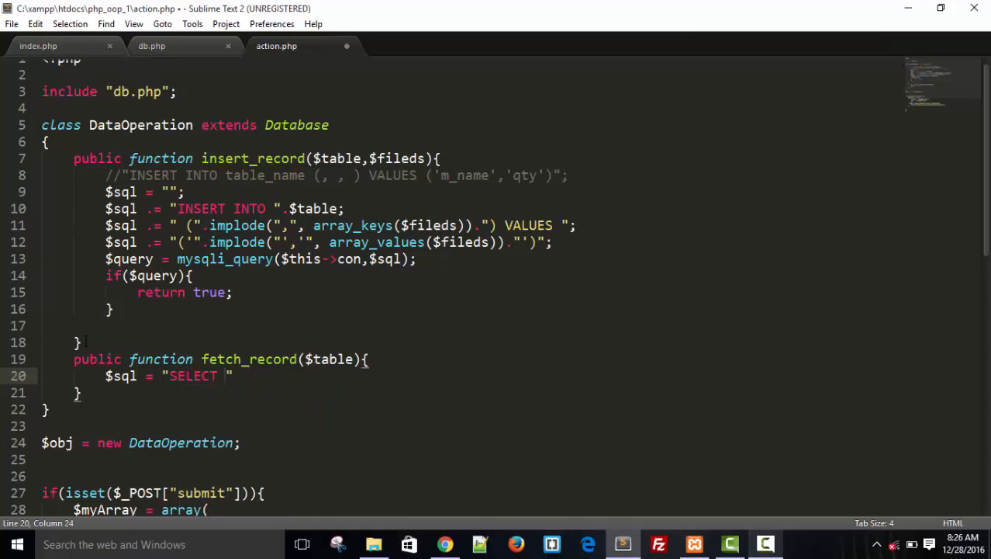
type("*")
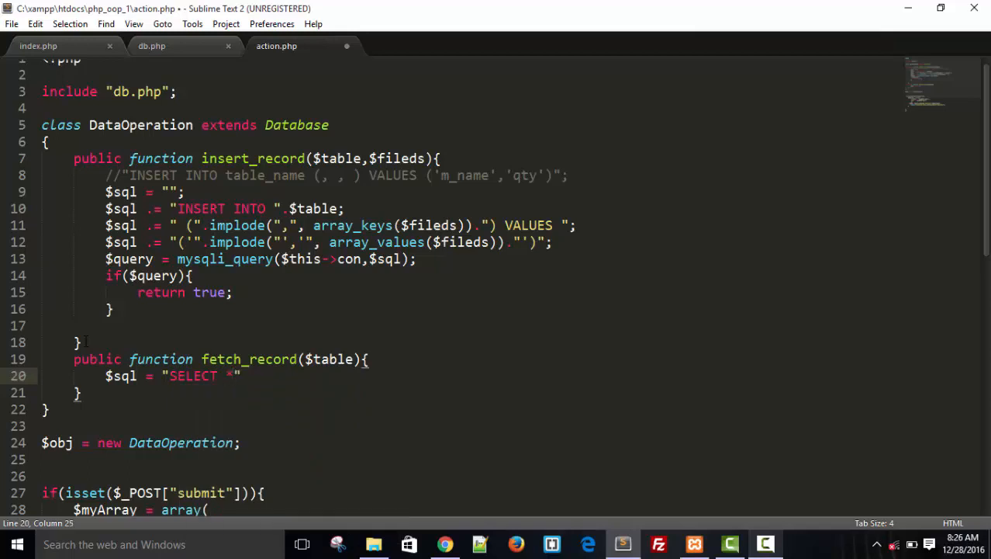
type("\" \"")
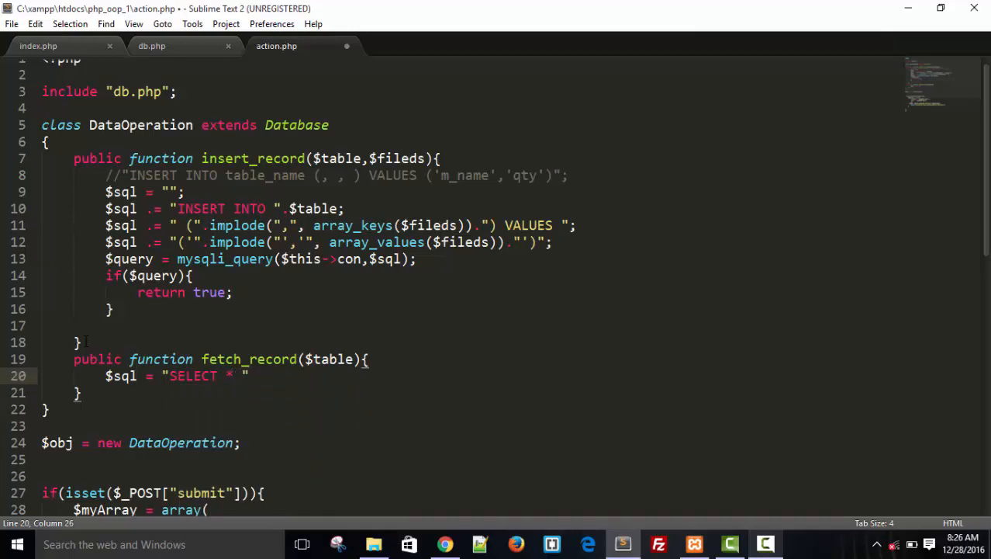
type("FROM")
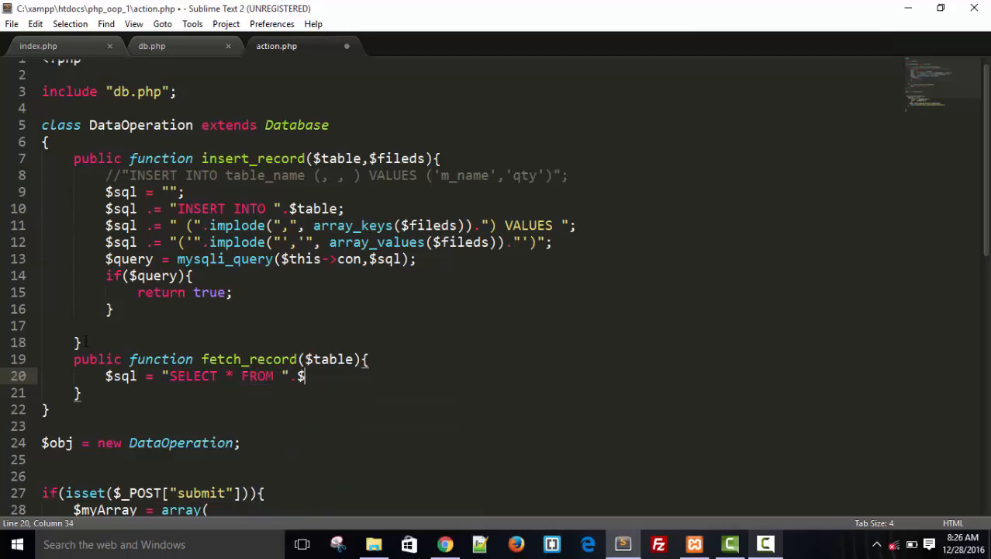
type("table;")
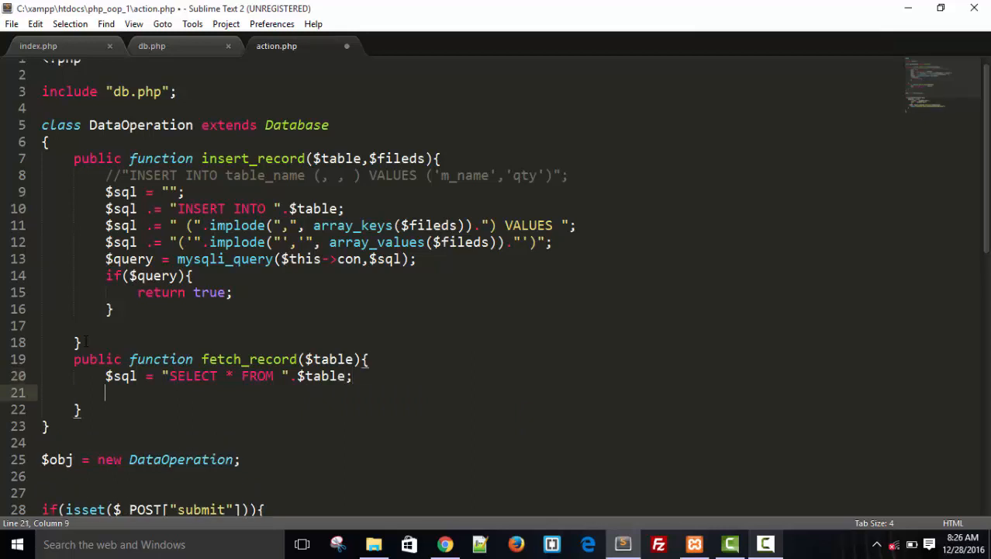
Step: Add $array = array(); and start $query = mysqli_query on a new line
type("$arr")
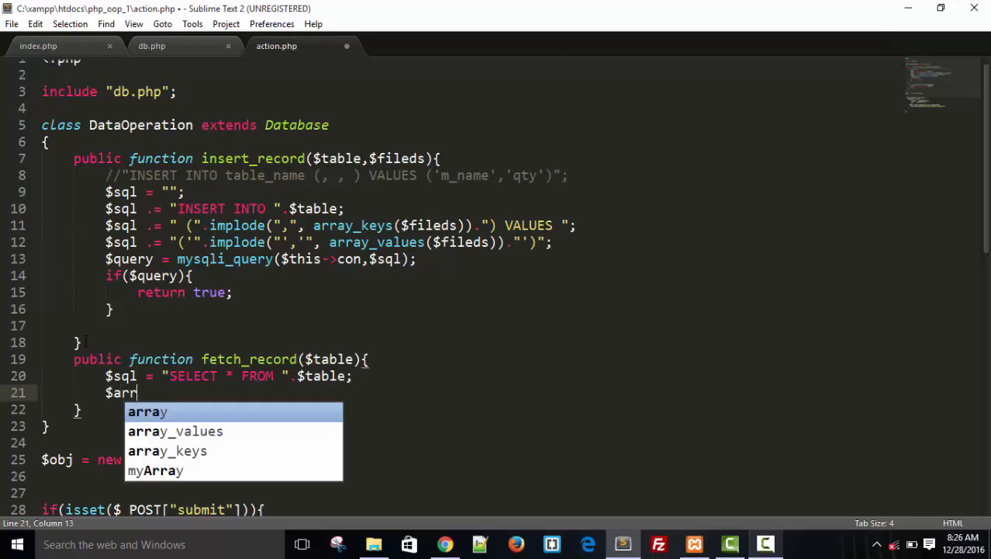
type("ay = arra")
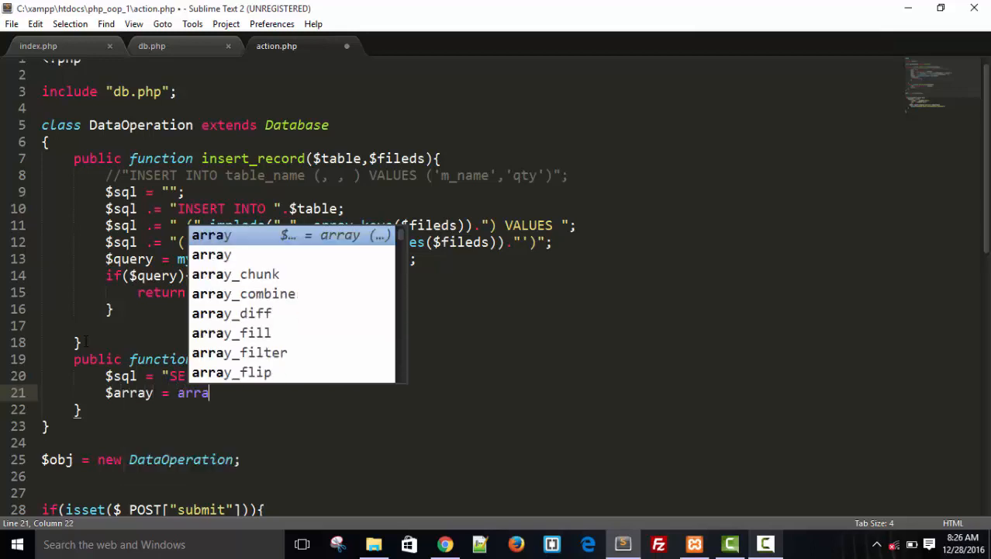
type("y();")
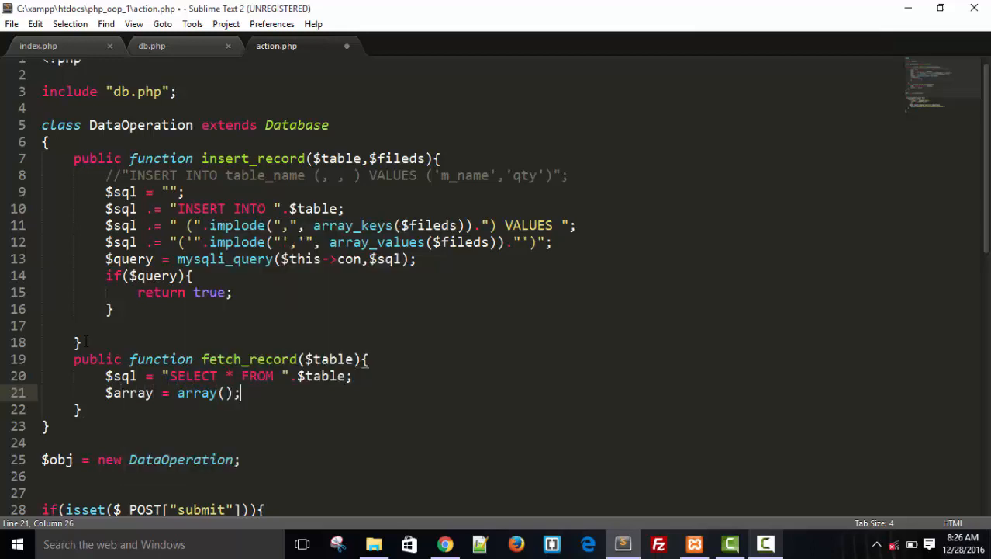
key("enter")
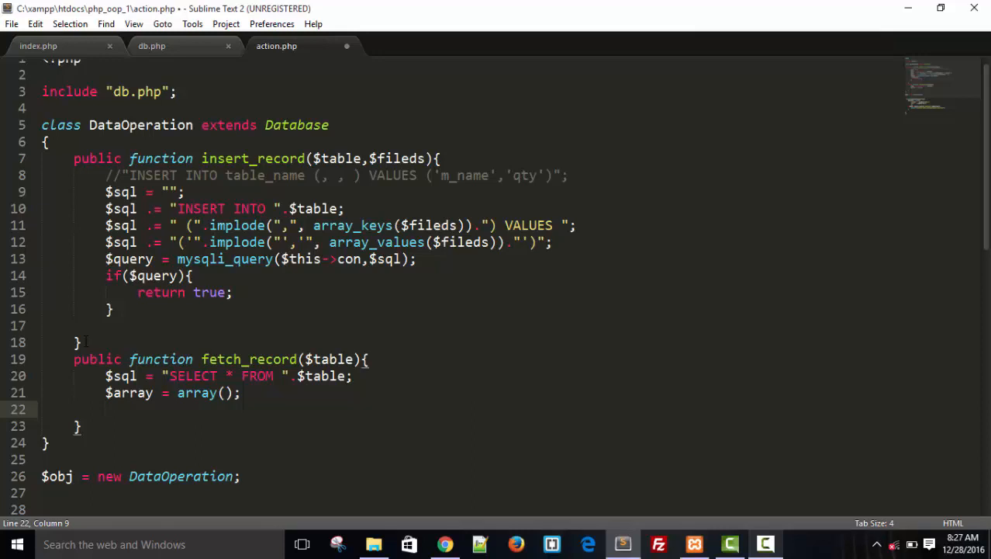
type("$query")
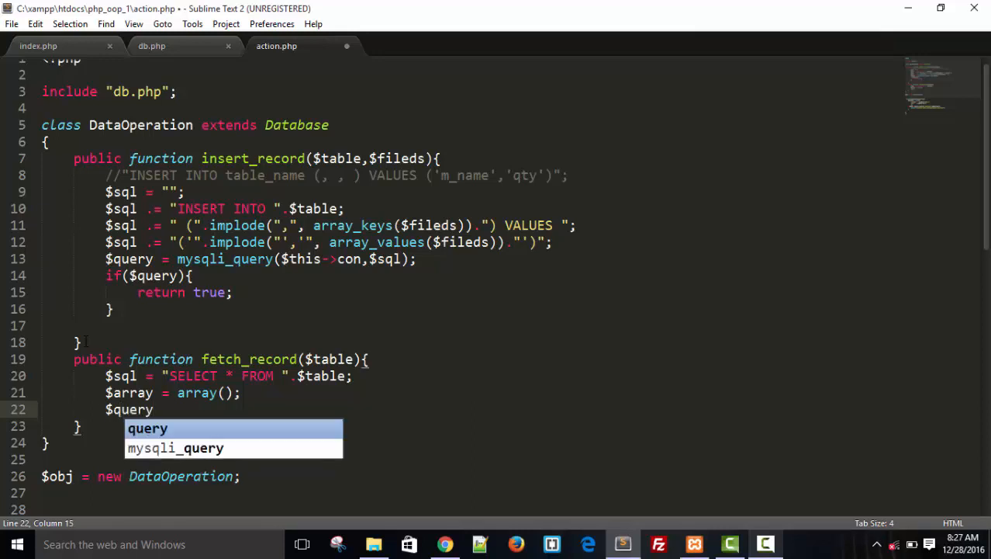
type("mys")
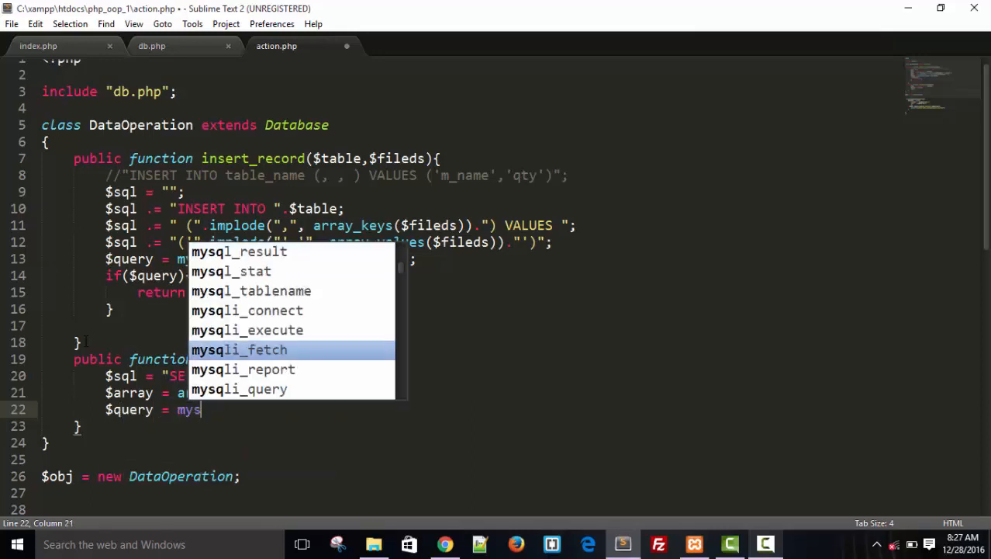
type("qli_fetc")
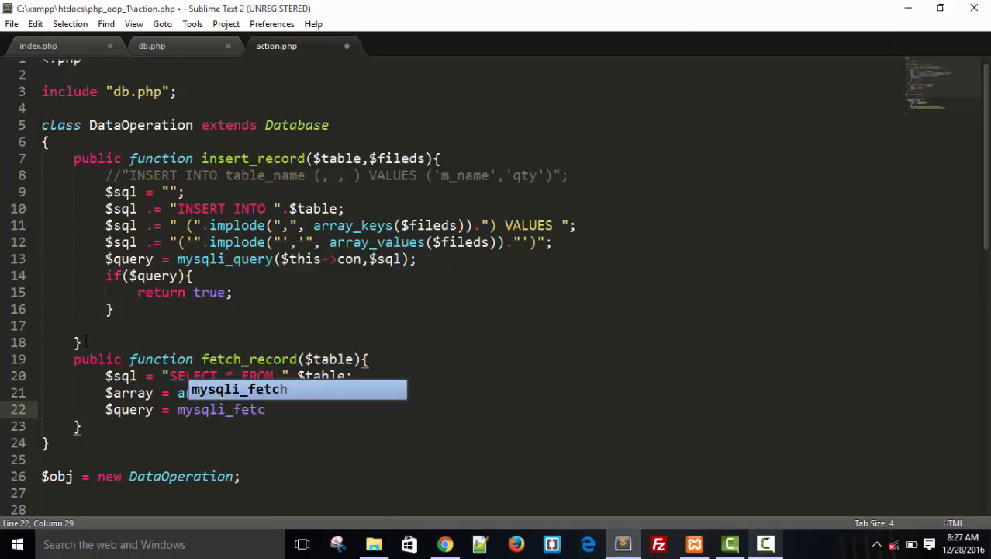
type("h_a")
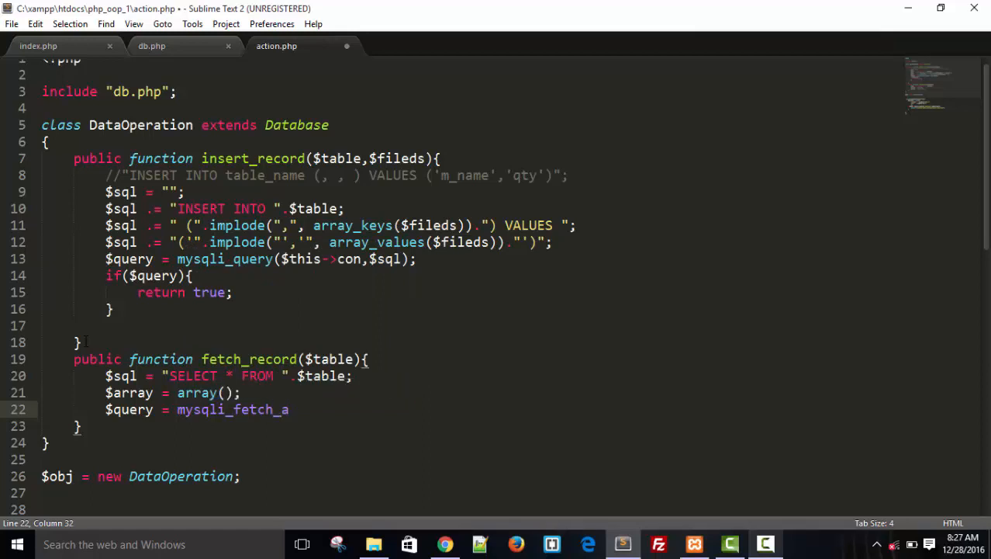
type("ssco")
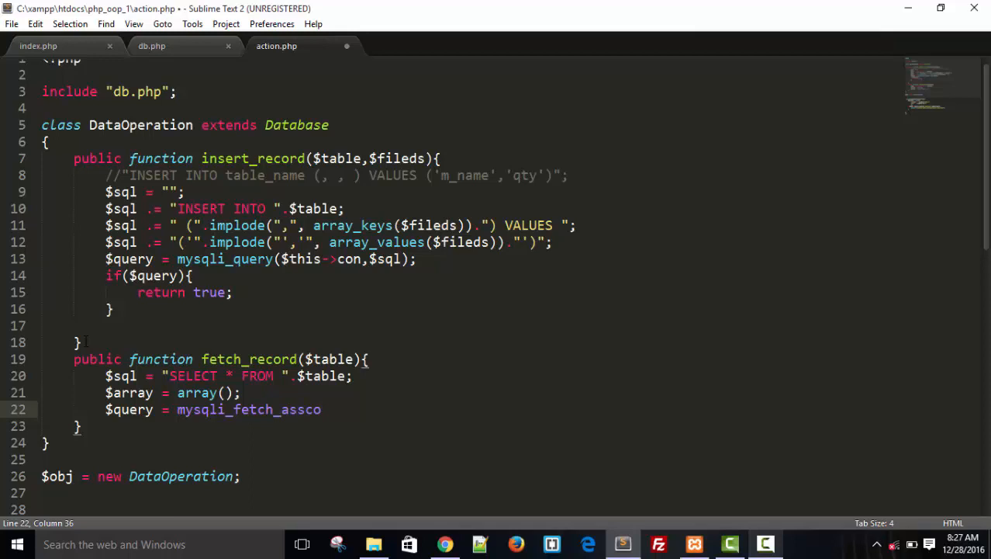
type("mysqli_query($this->con,")
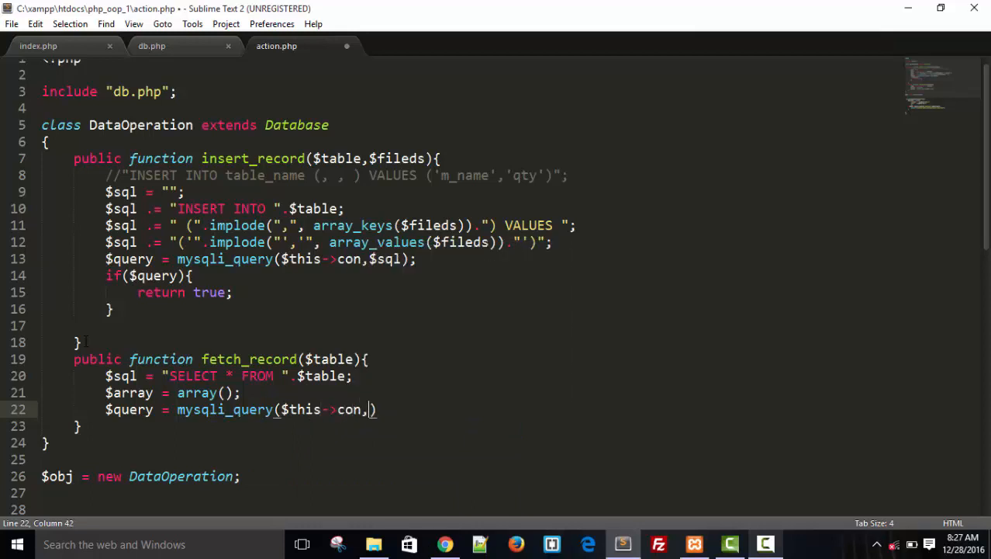
Step: Open a while($row = mysqli_fetch_assoc($query)) loop in fetch_record
type("sql")
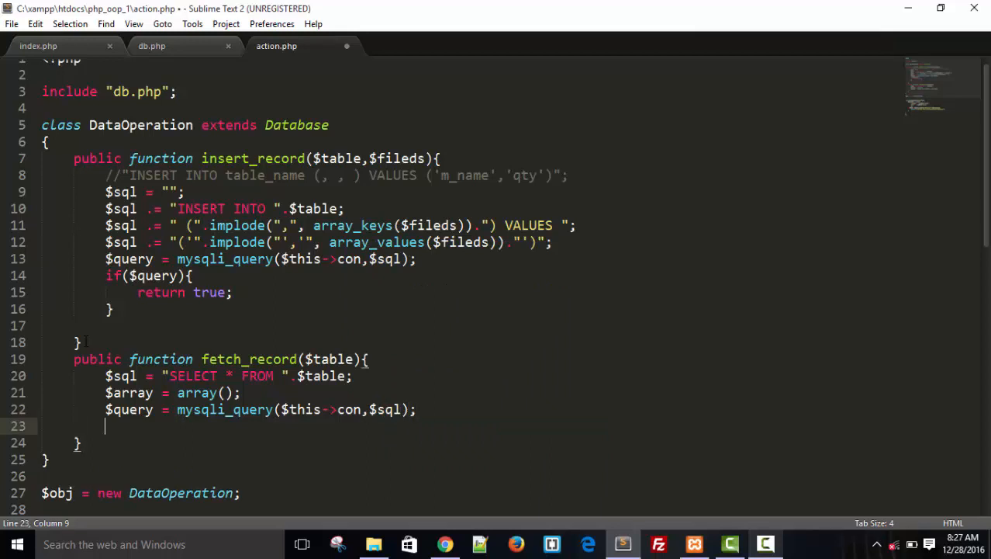
type("wh")
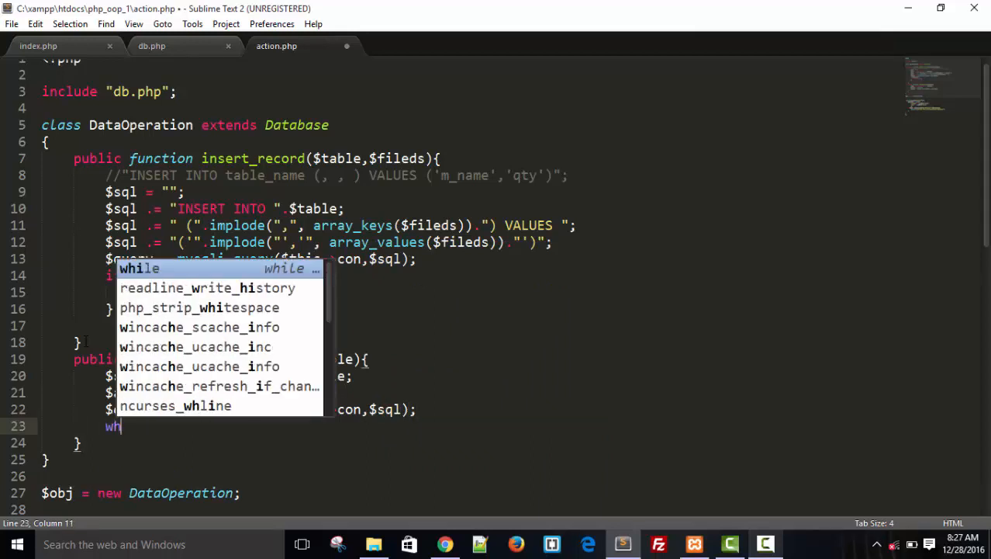
type("ile($r")
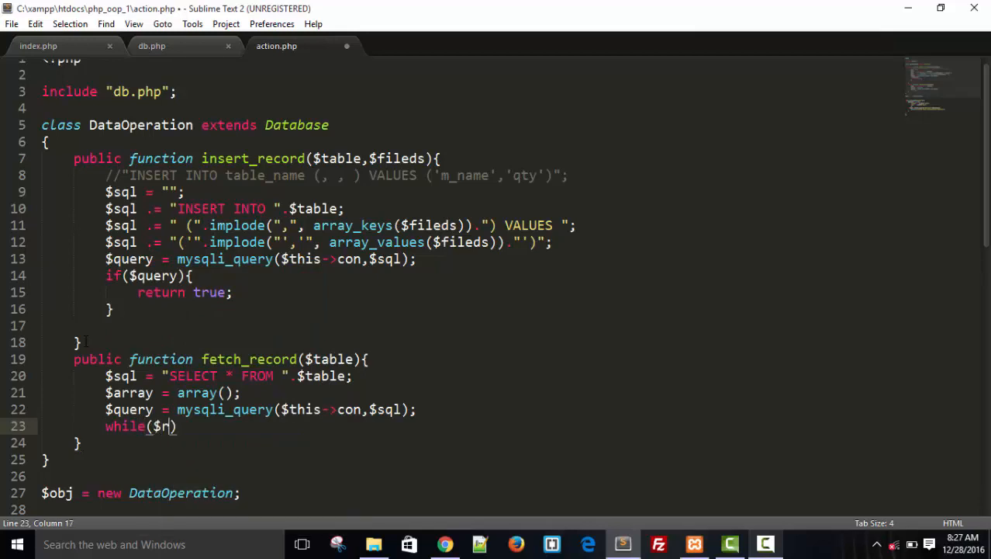
type("ow =")
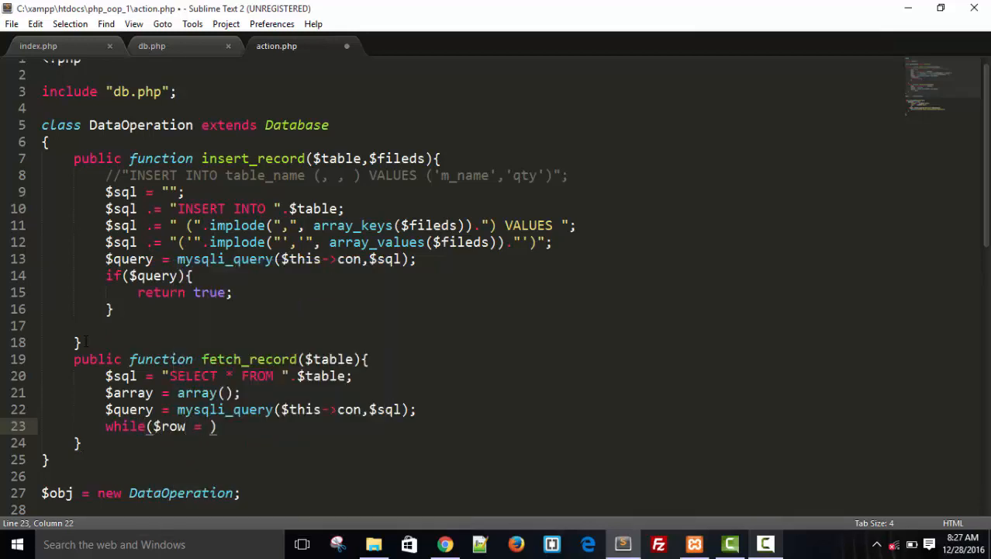
type("mysqli_fetch_assc")
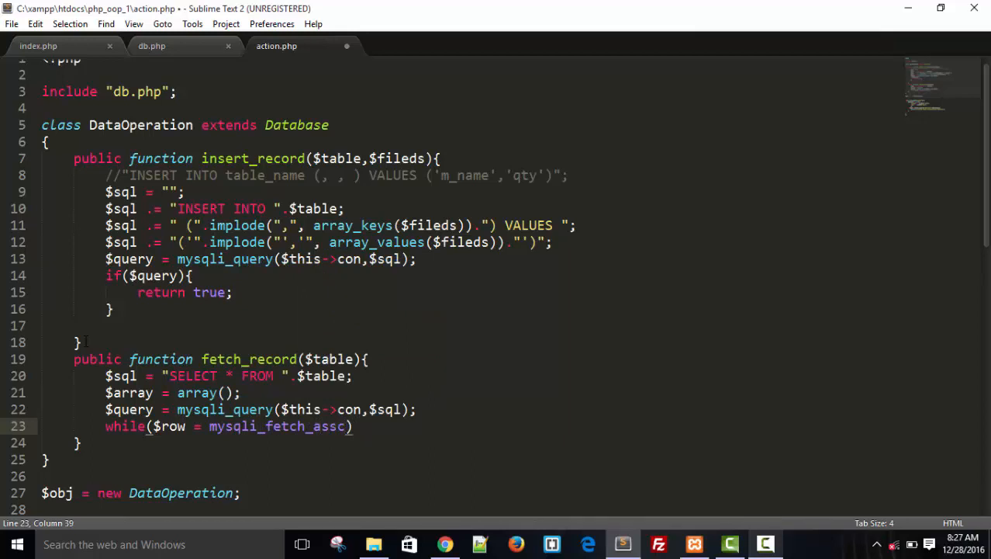
type(")")
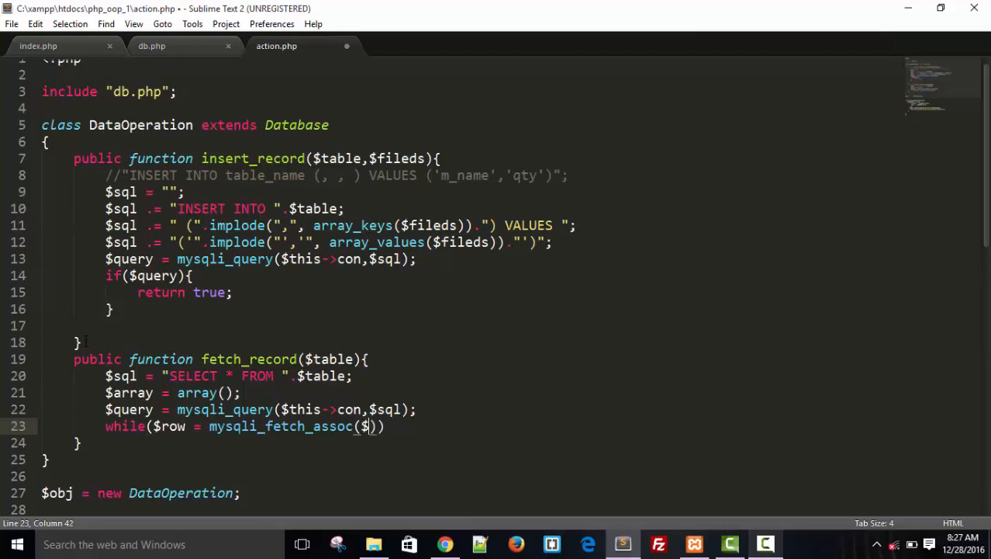
type("query")
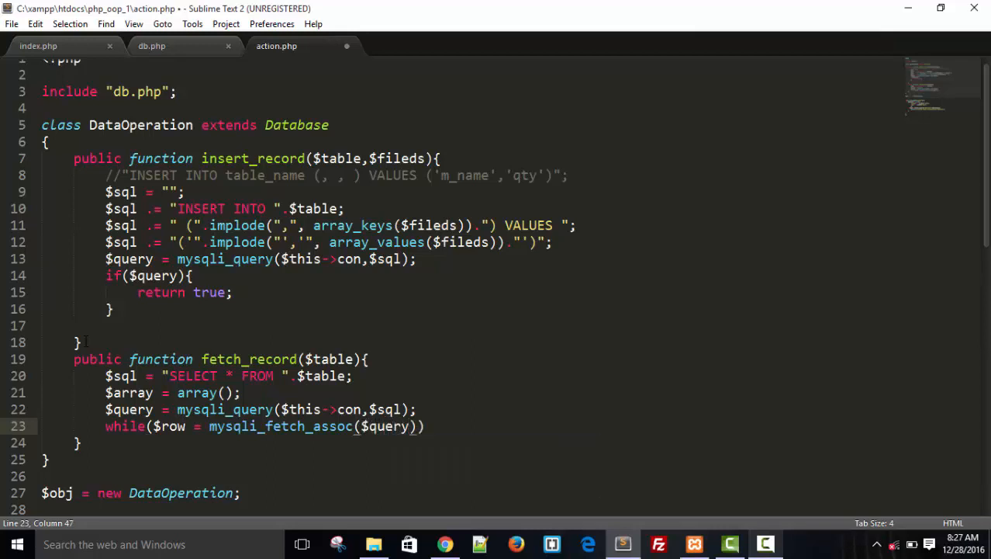
type("{")
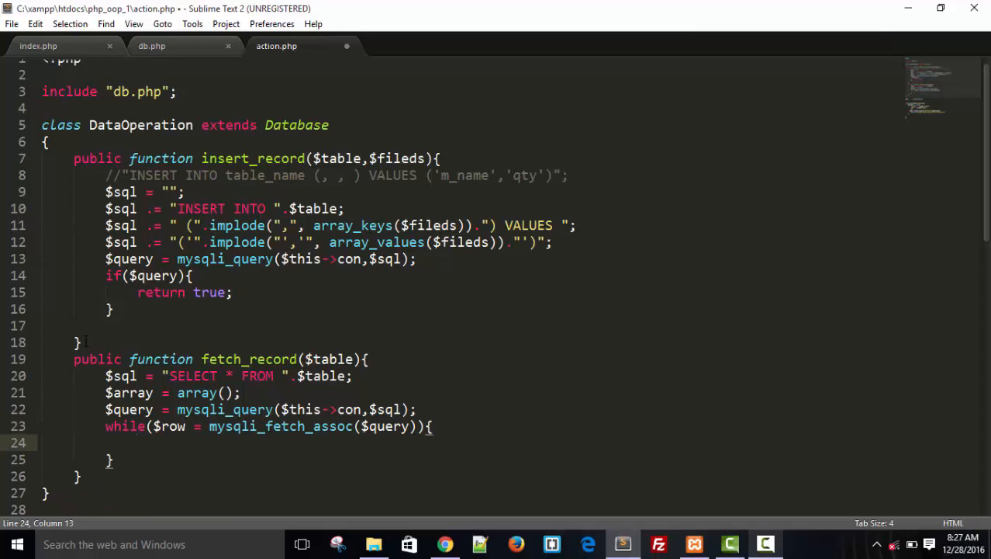
Step: Append each row with $array[] = $row; and save action.php
type("$array[")
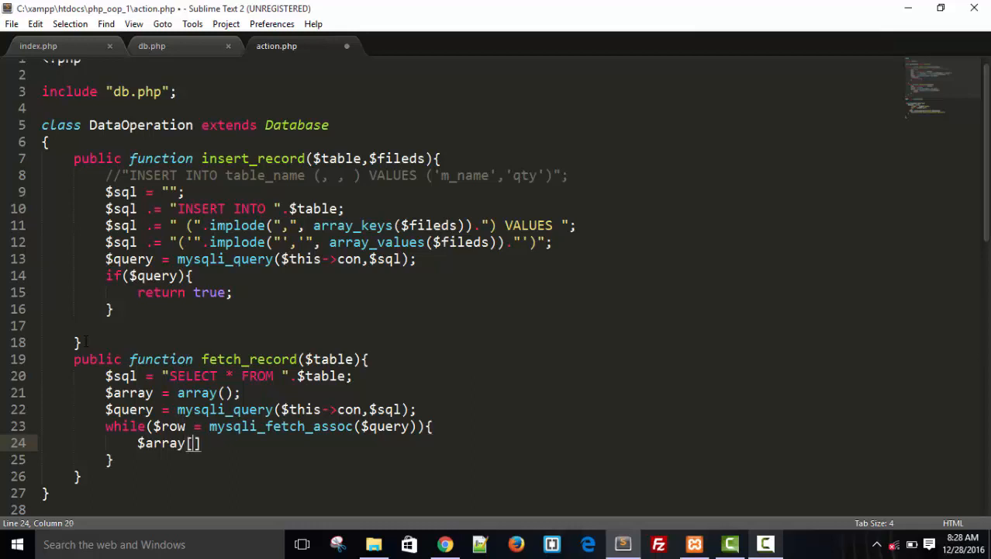
type("=")
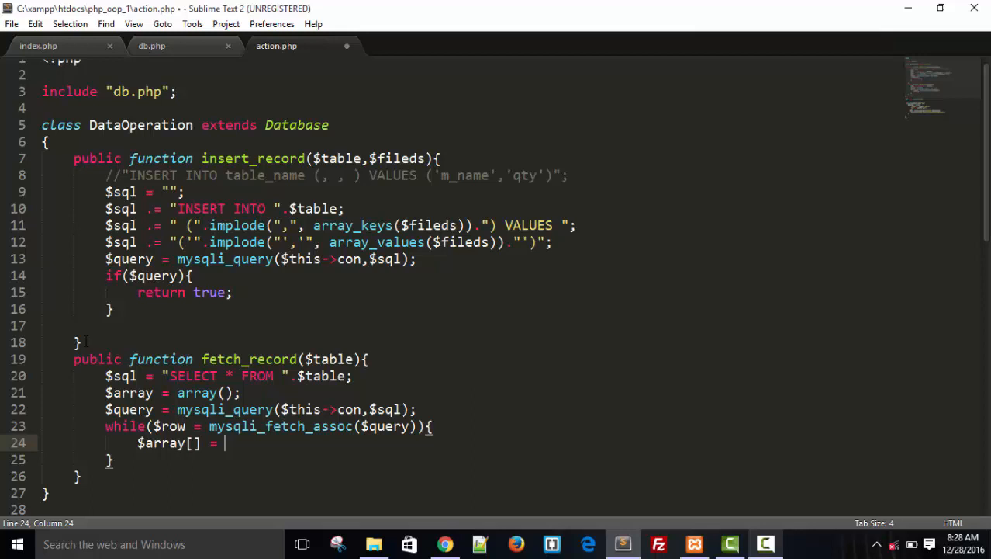
type("$row;")
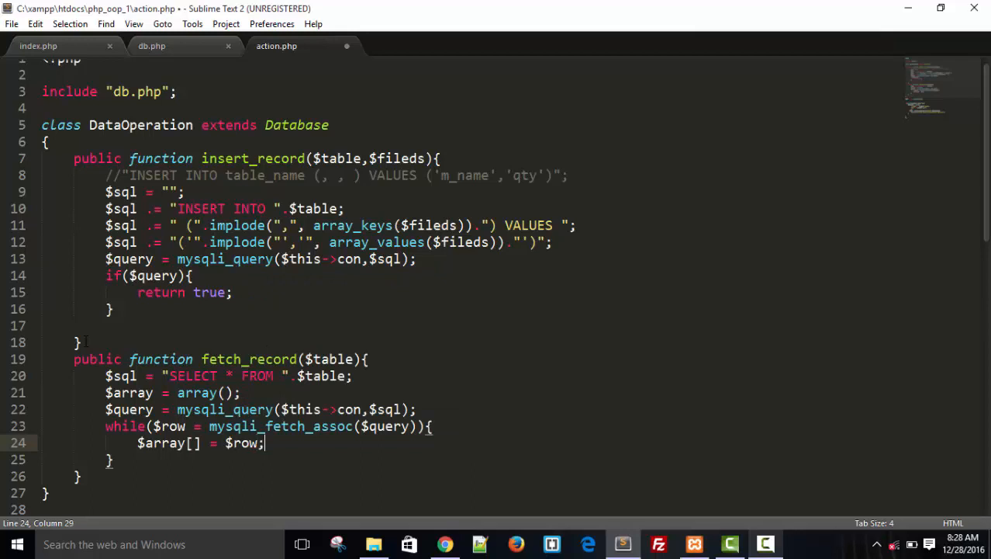
key("ctrl+s")
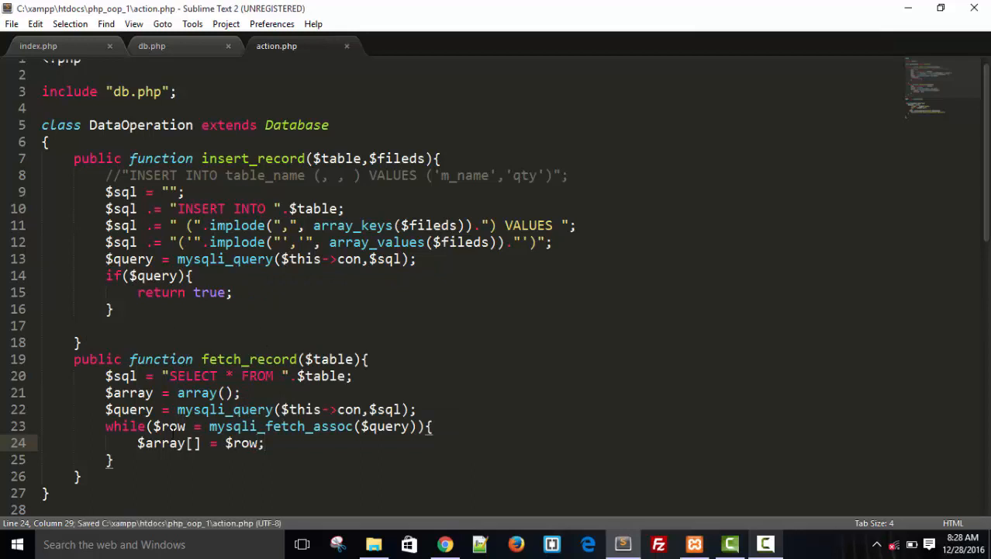
Step: Add return $array; after the while loop in fetch_record
double_click(161, 443)
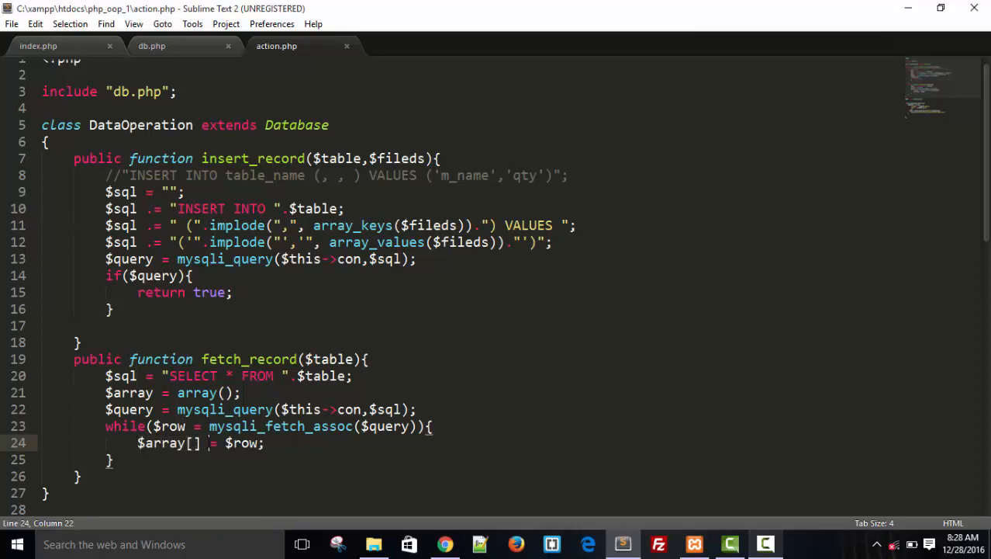
double_click(241, 442)
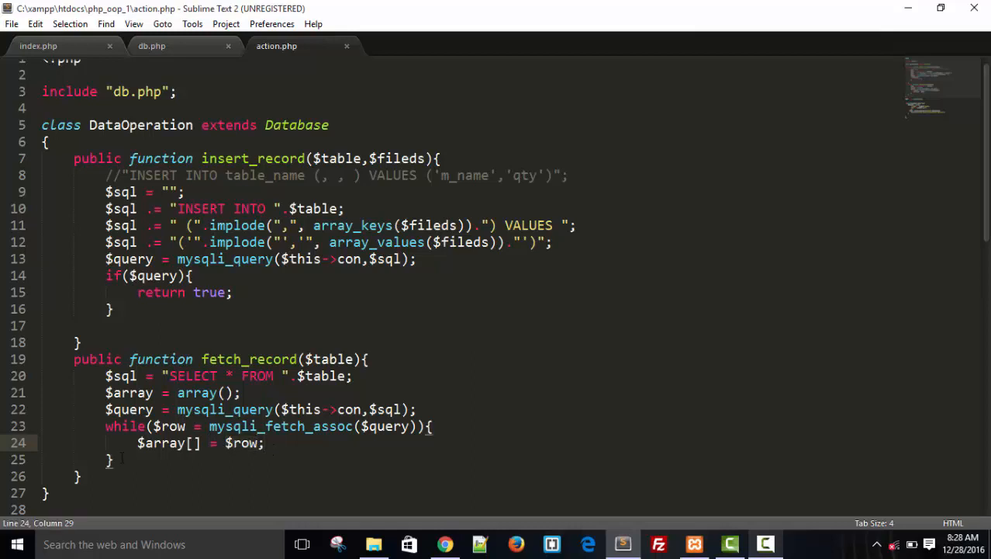
type("r")
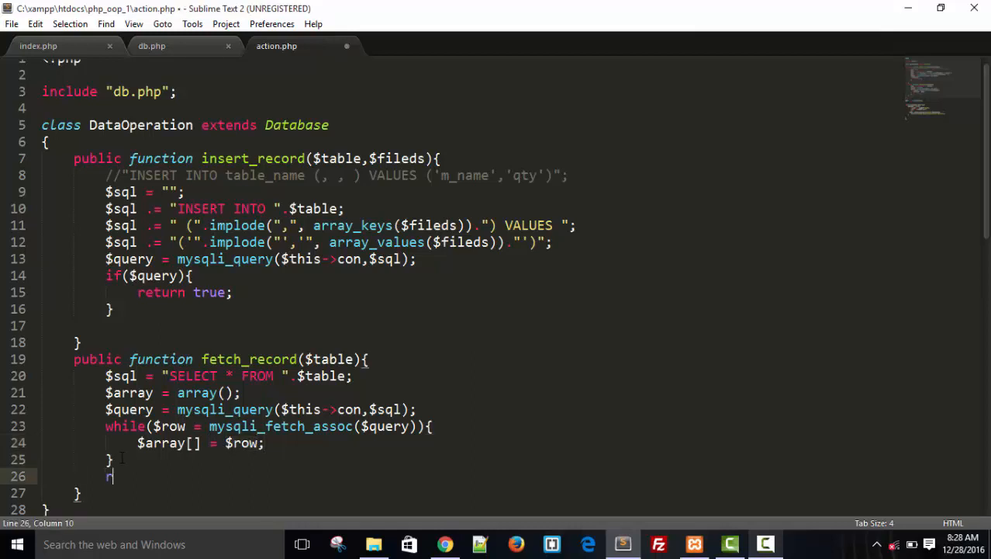
type("eturn")
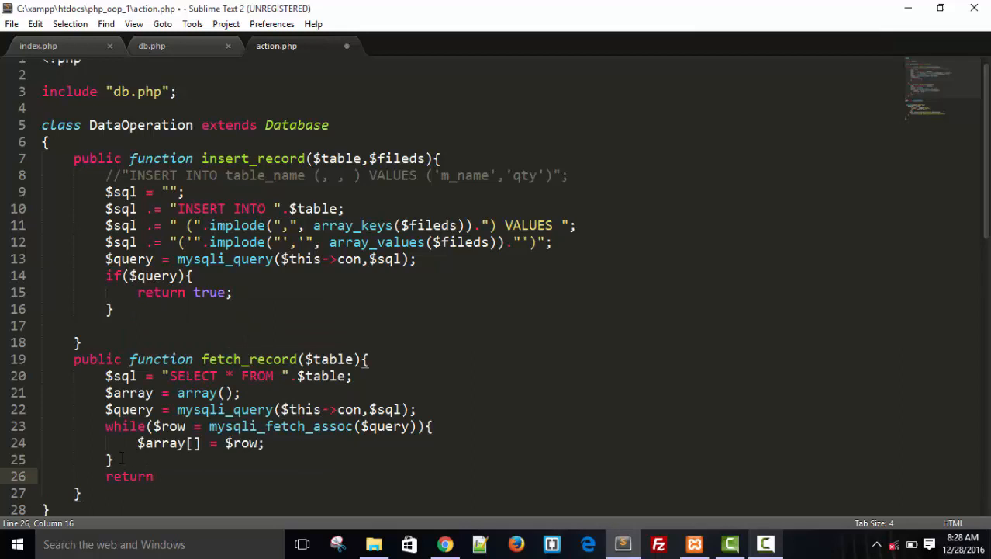
type("$array;")
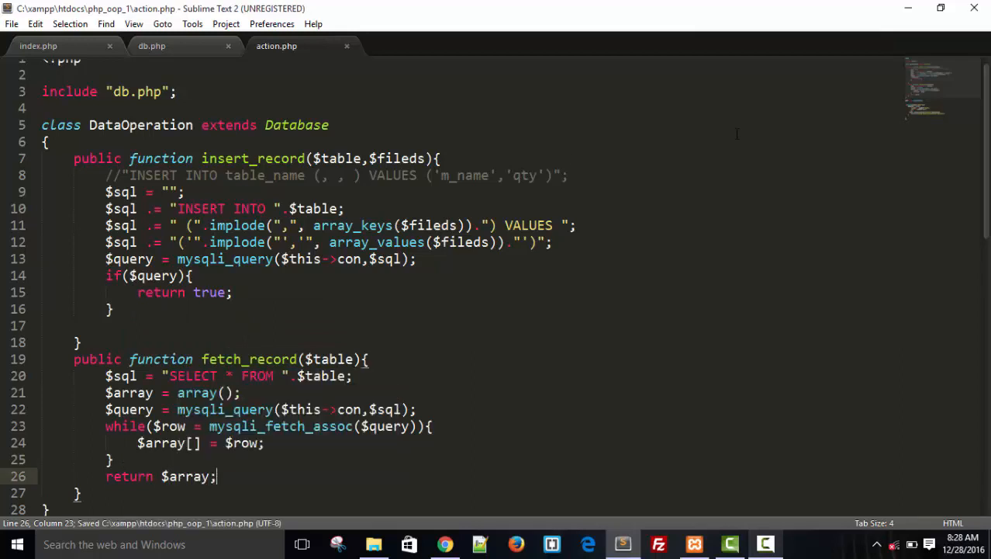
scroll("down", 3)
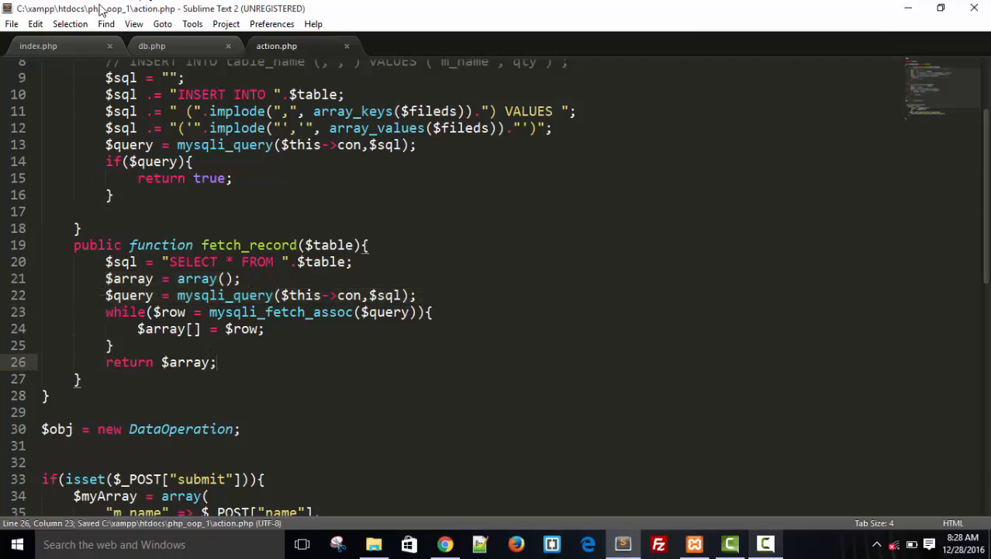
Step: In index.php, assign the fetch_record("medicines") result to $myrow
left_click(37, 46)
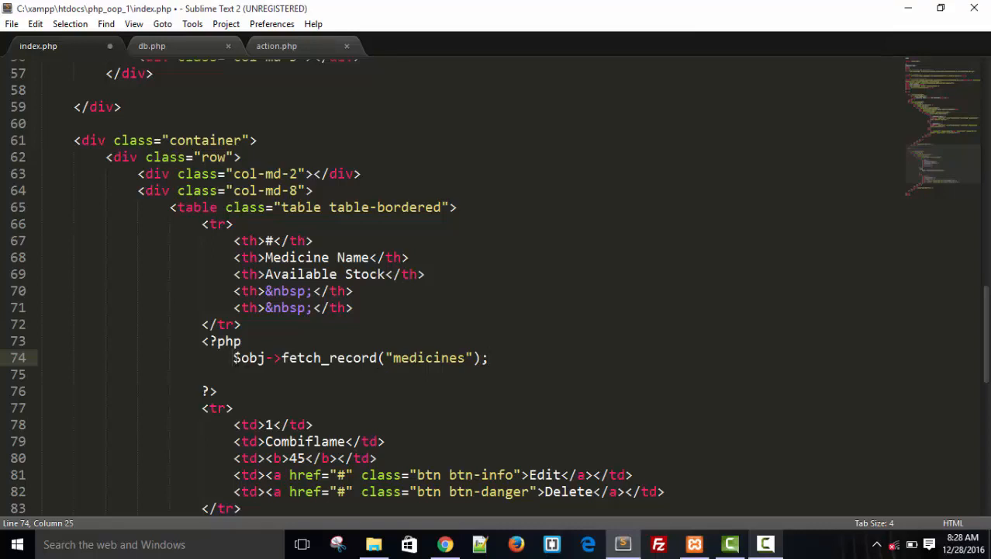
type("$")
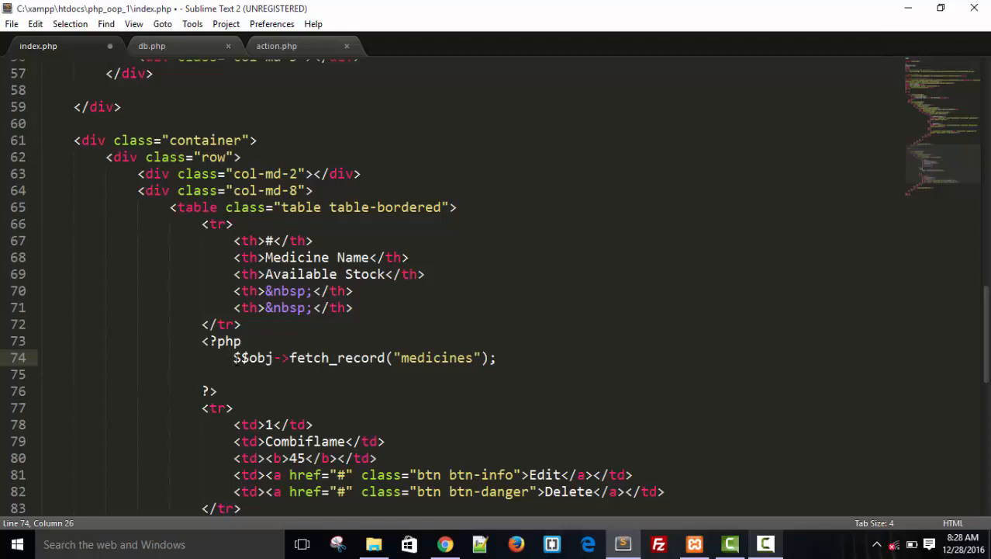
type("myrow =")
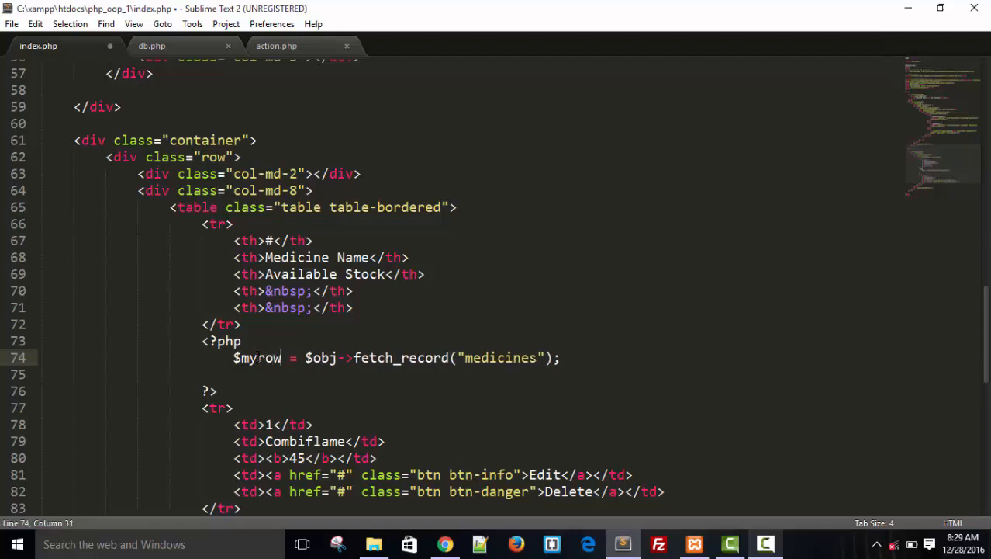
scroll("down", 3)
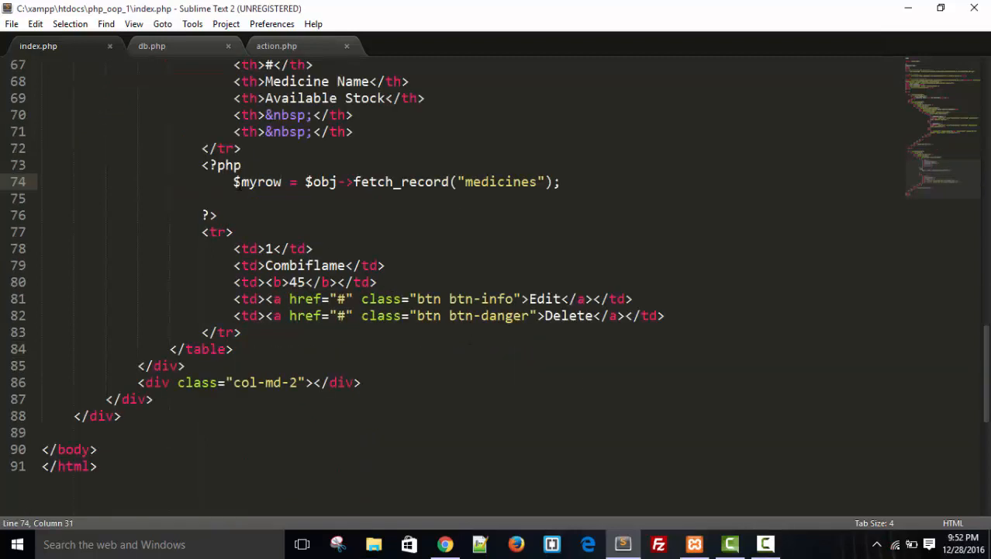
double_click(259, 182)
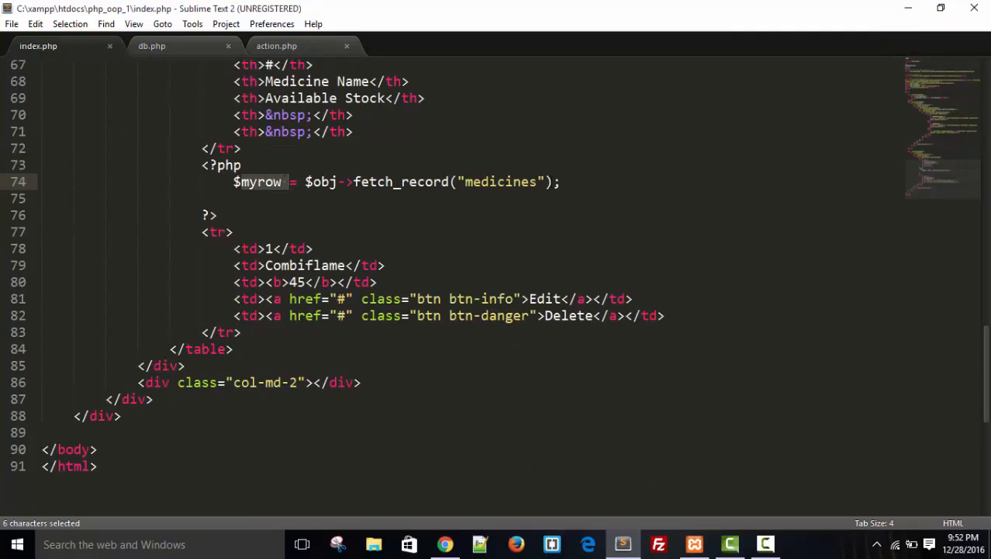
Step: Insert a foreach loop over $myrow with a "// breaking point" comment inside
type("for")
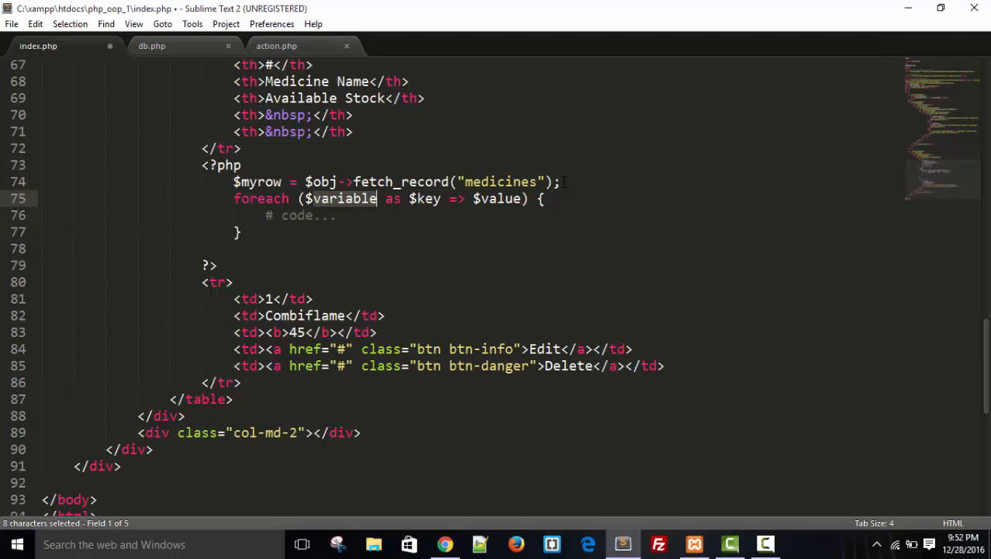
type("myrow as $row) {")
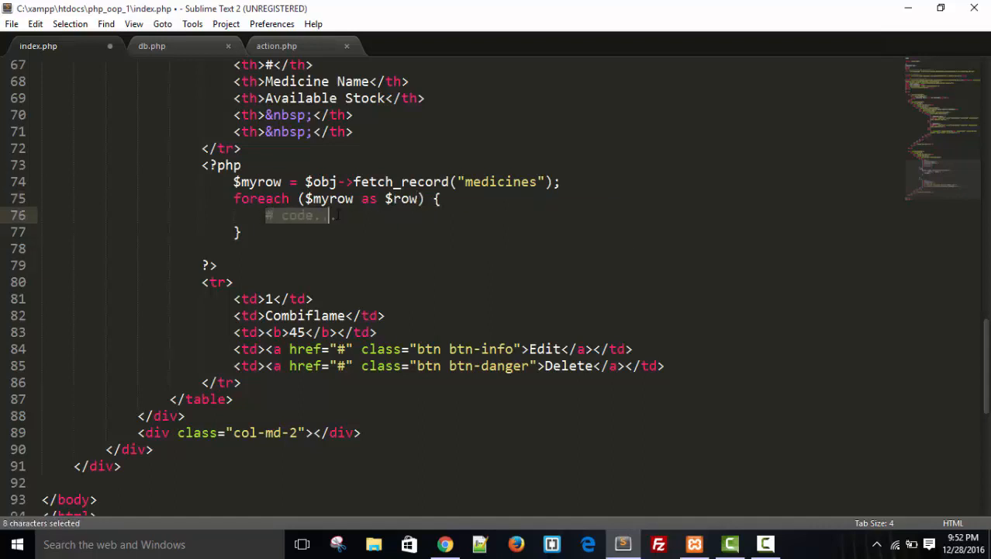
key("Delete")
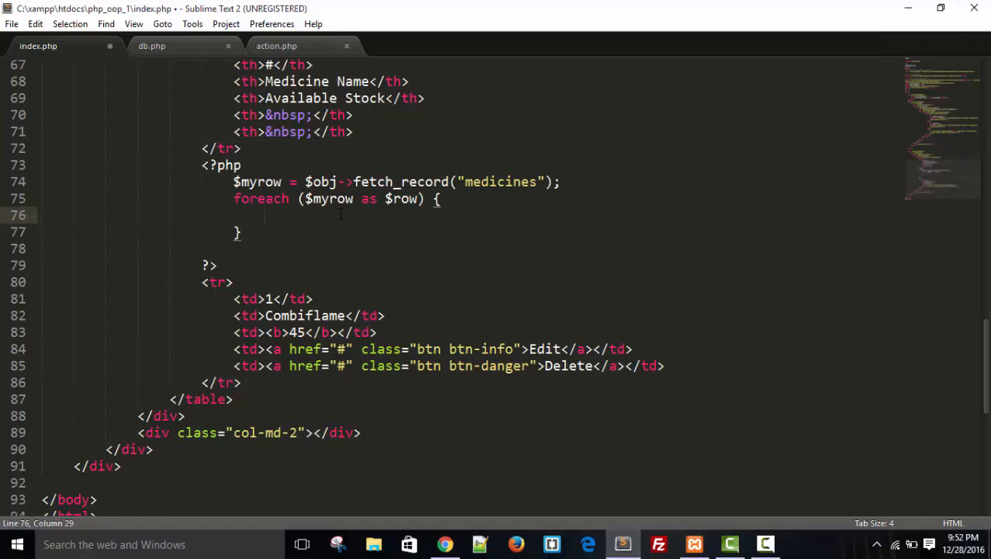
type("//")
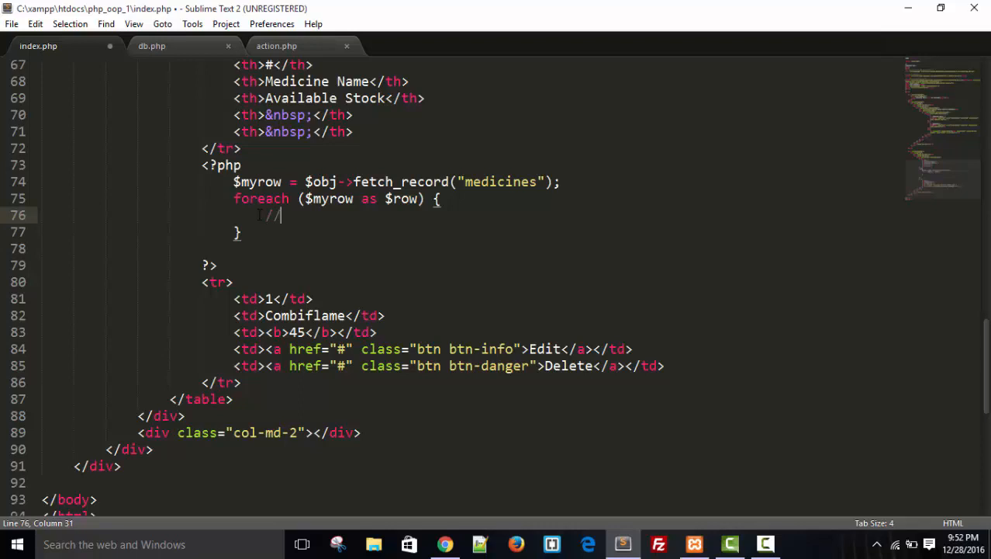
type("brea")
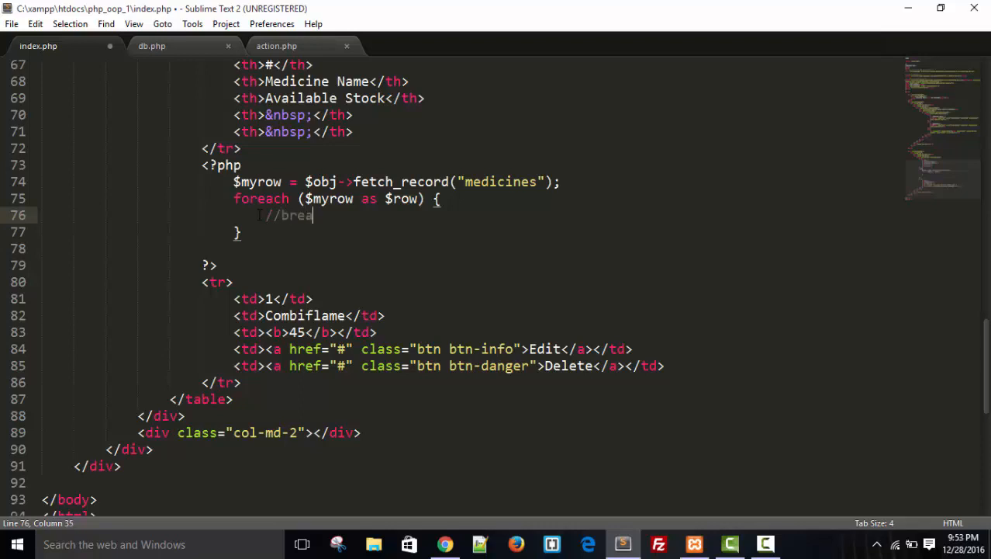
type("king poi")
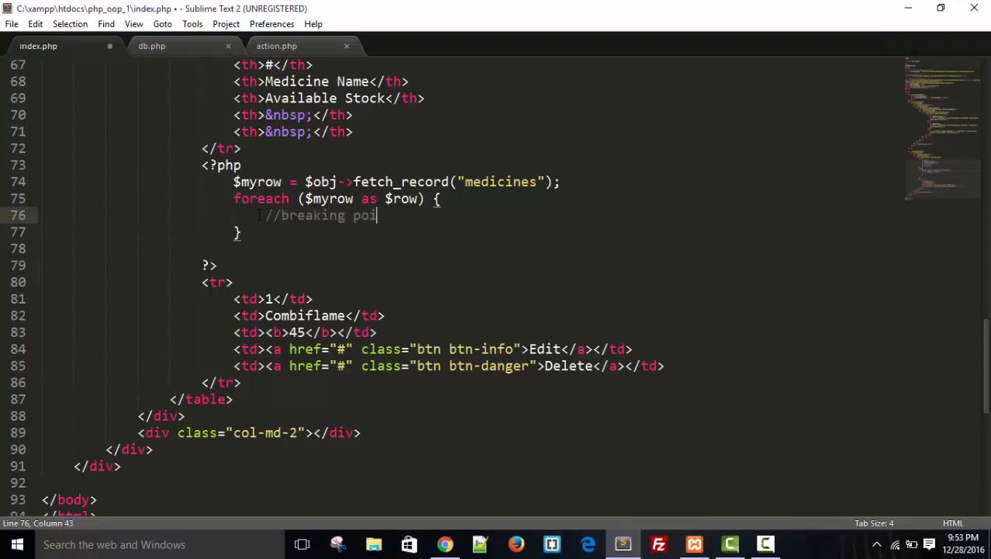
type("nt")
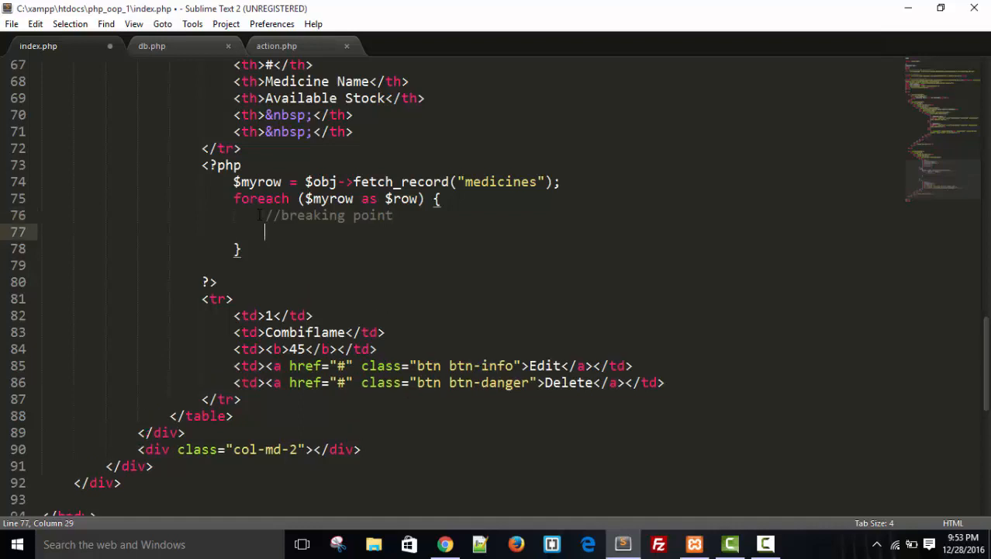
Step: Add ?> and <?php tags inside the loop and cut the static Combiflame row
type("?>")
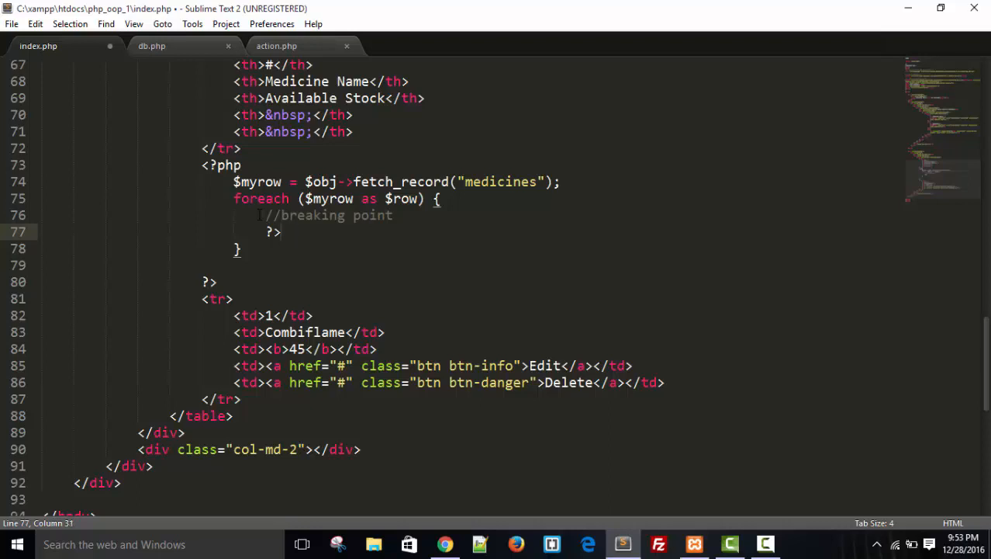
type("<?php")
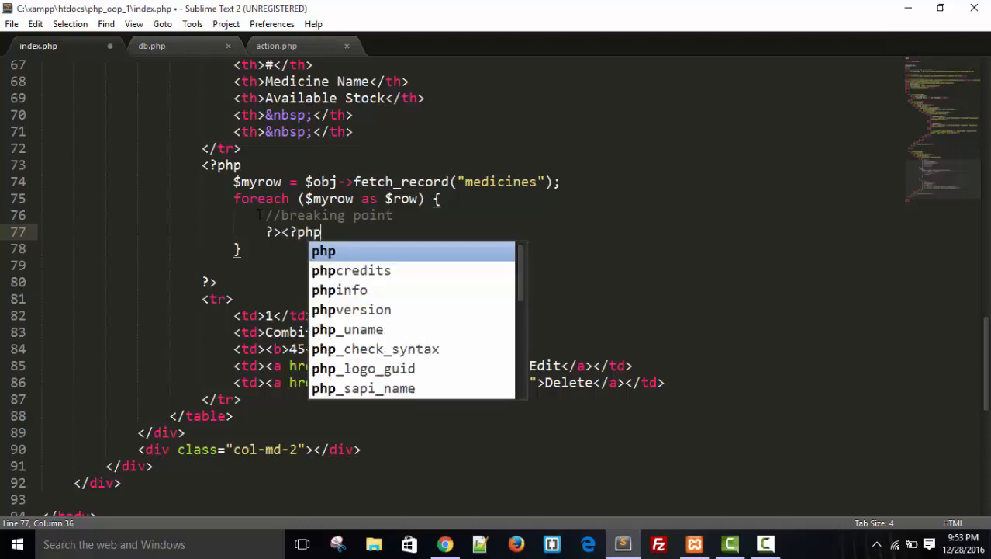
key("escape")
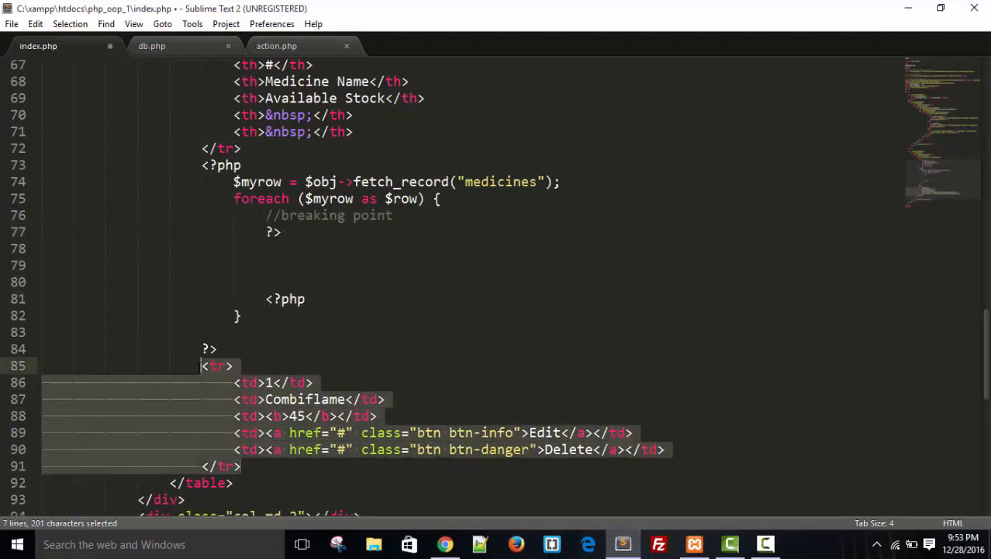
key("ctrl+x")
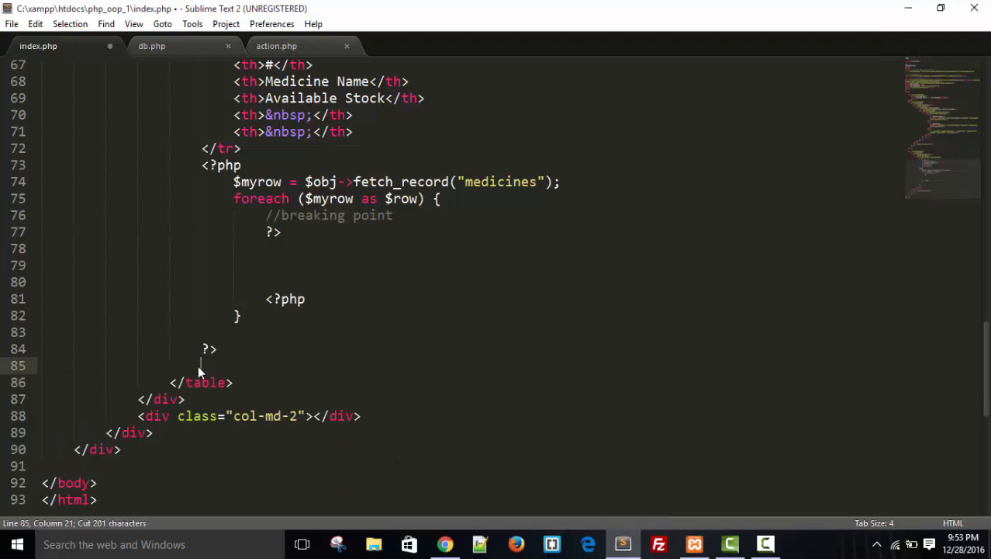
Step: Indent the row under foreach and echo $row["id"] in its first cell
left_click(289, 248)
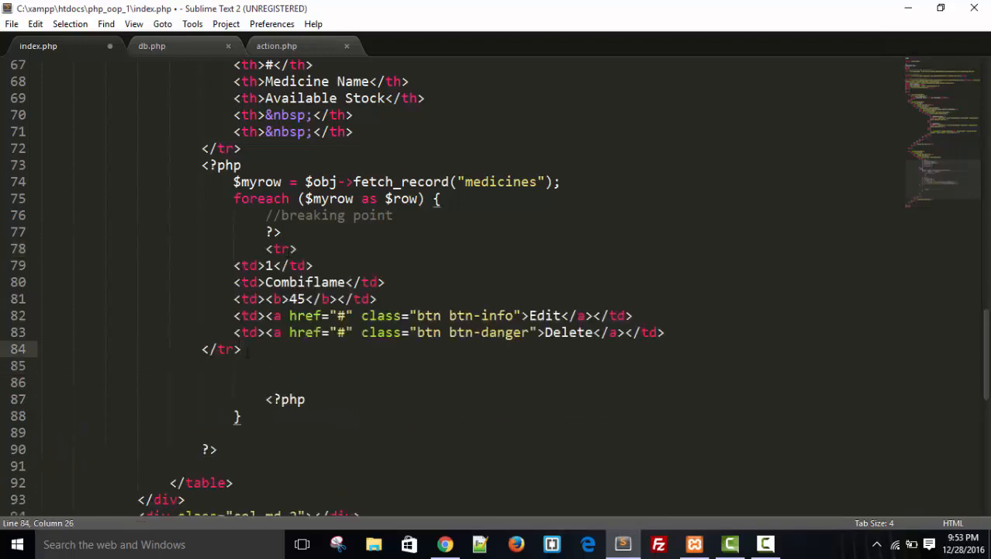
left_click_drag(233, 265, 305, 349)
type("<?php ?>")
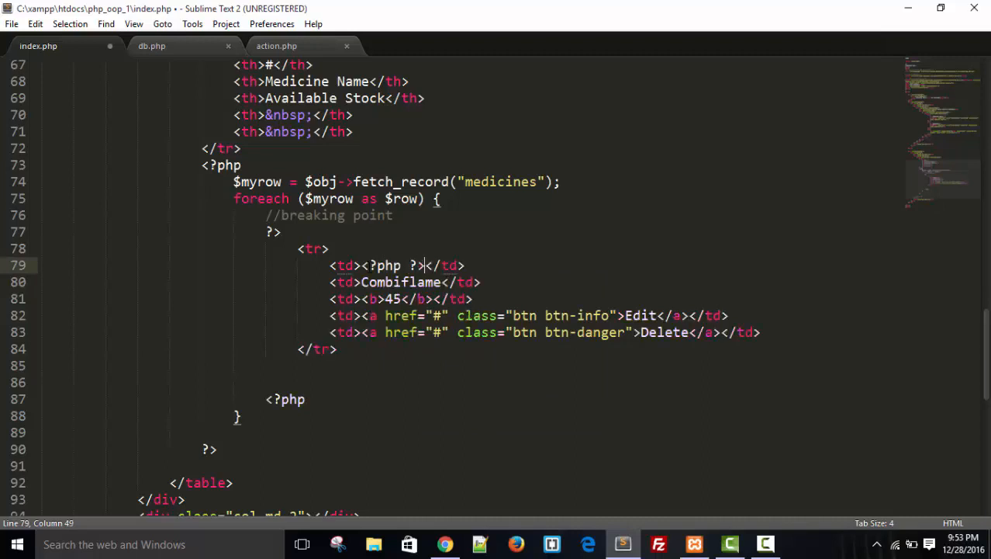
type("ed")
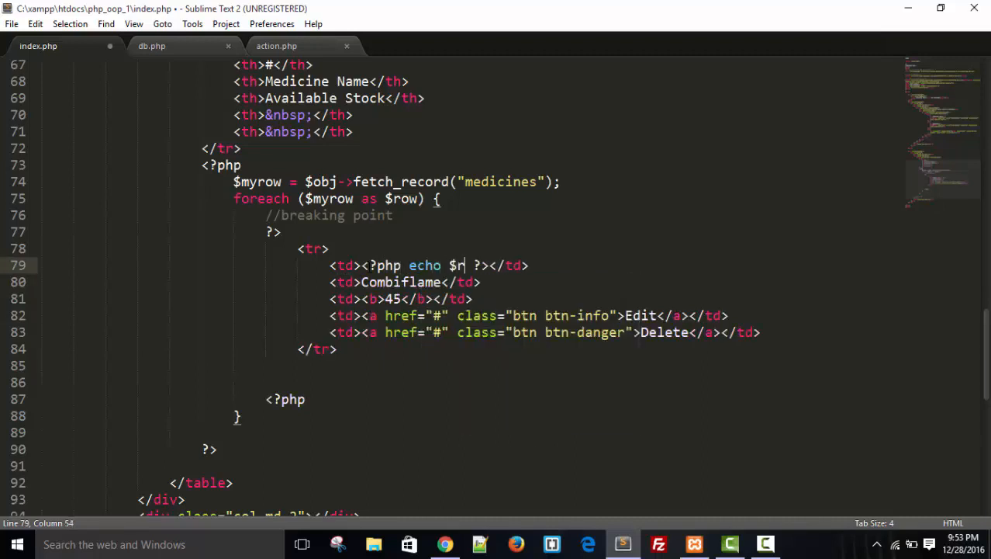
type("ow[]")
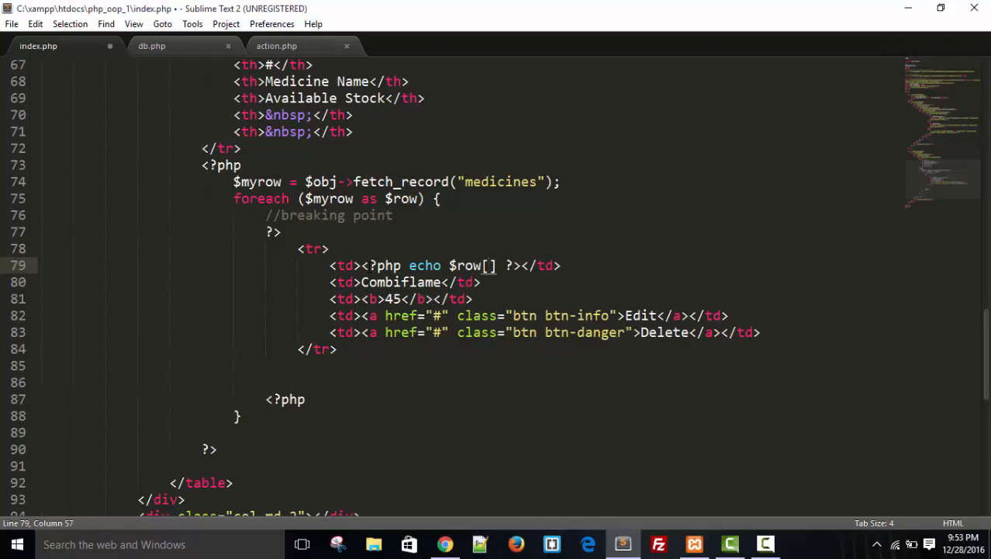
type("\"")
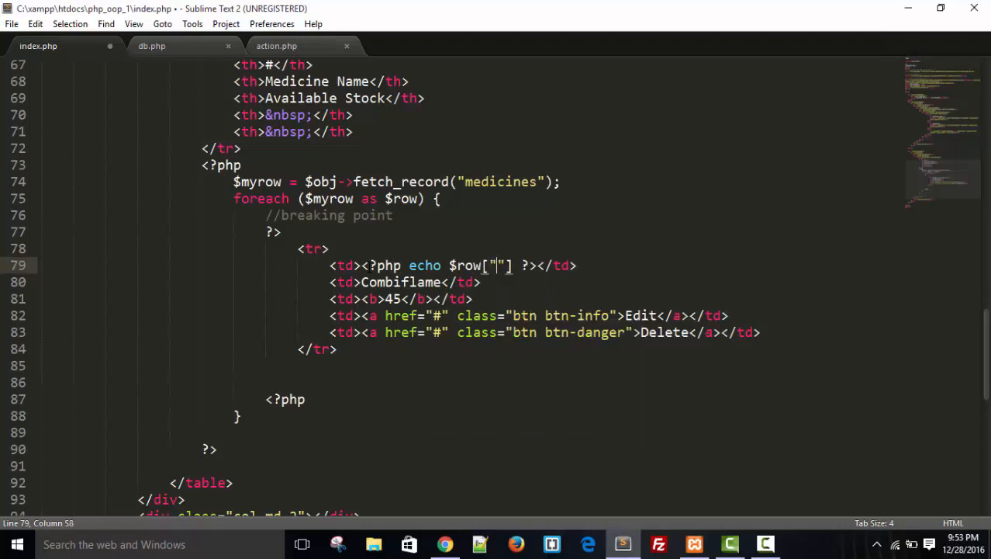
type("id")
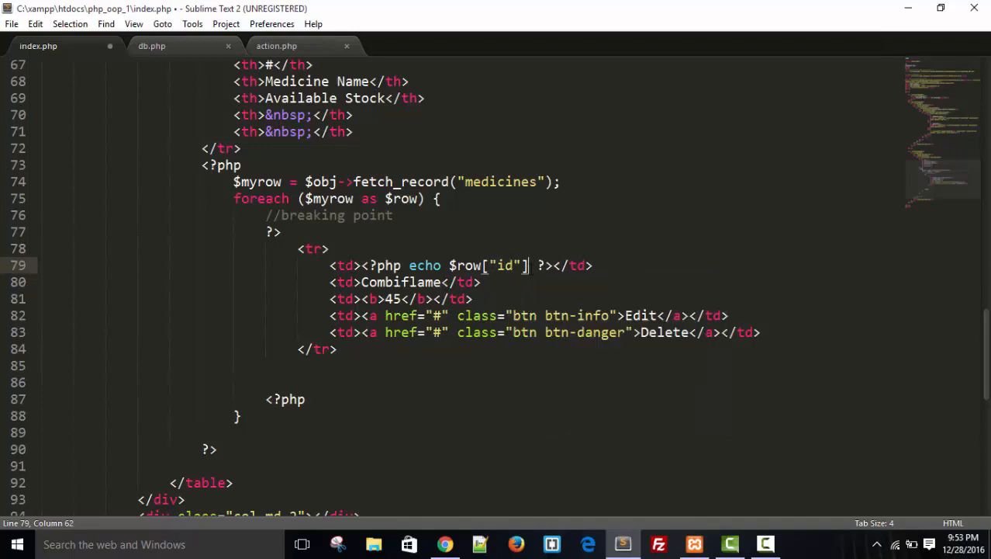
Step: Reuse the echo snippet in the other cells for m_name and qty
left_click_drag(377, 266, 535, 266)
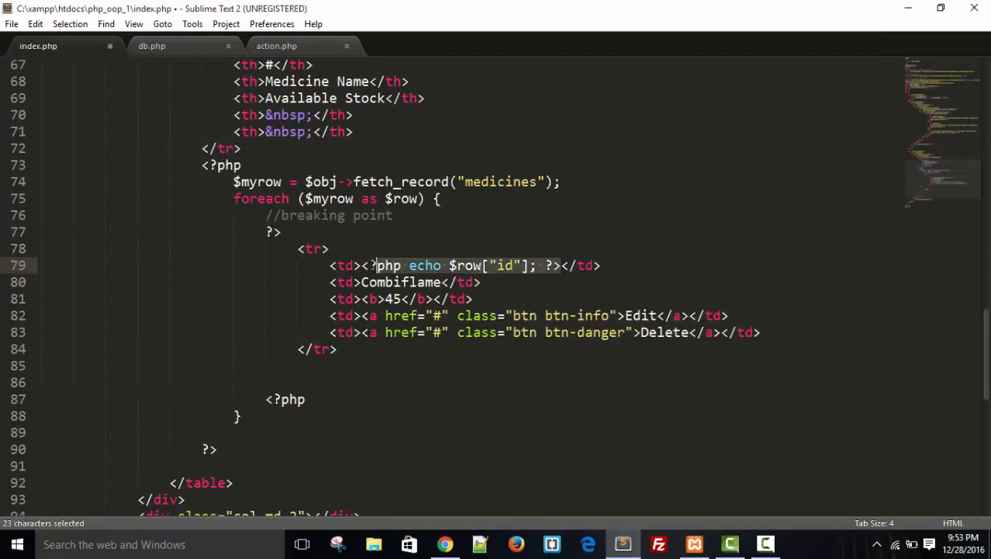
key("ctrl+c")
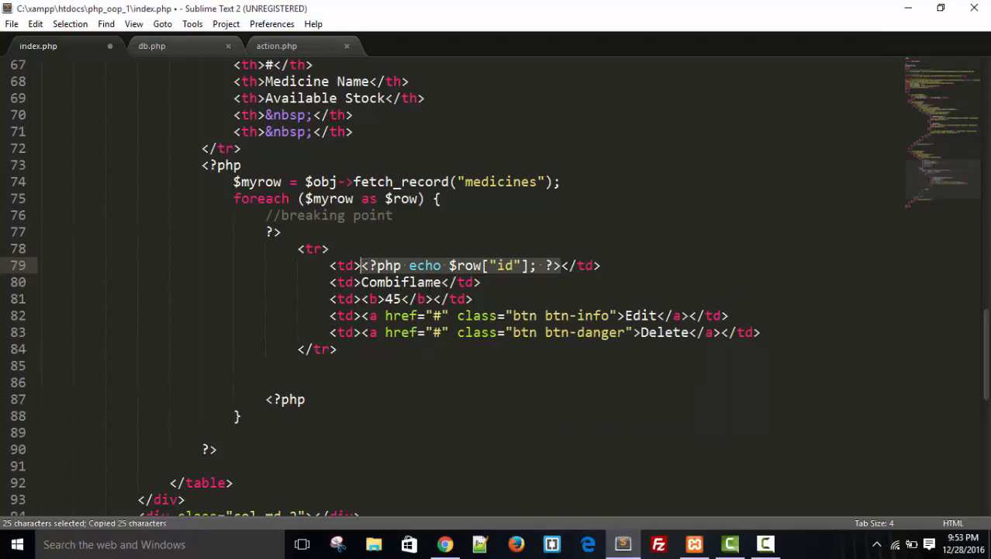
key("Delete")
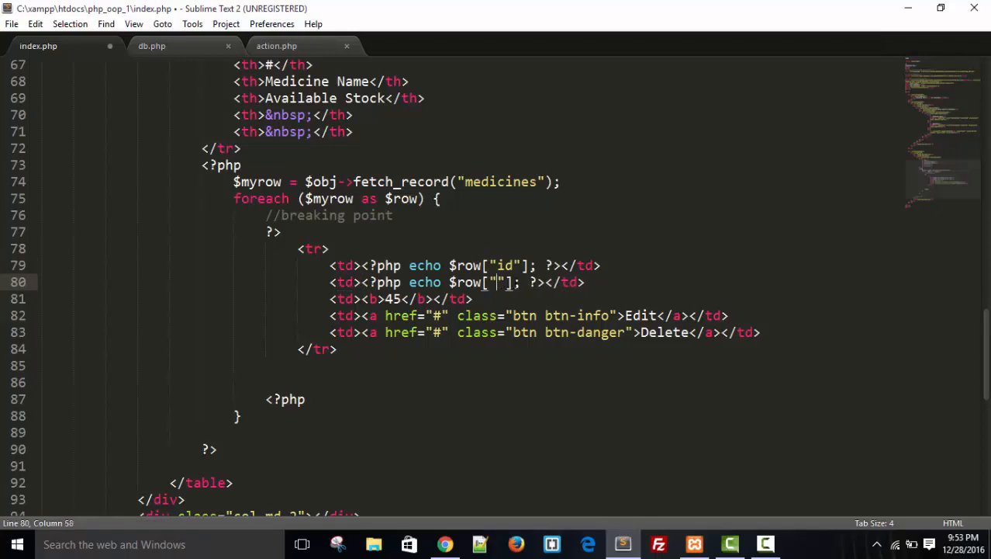
type("m_name")
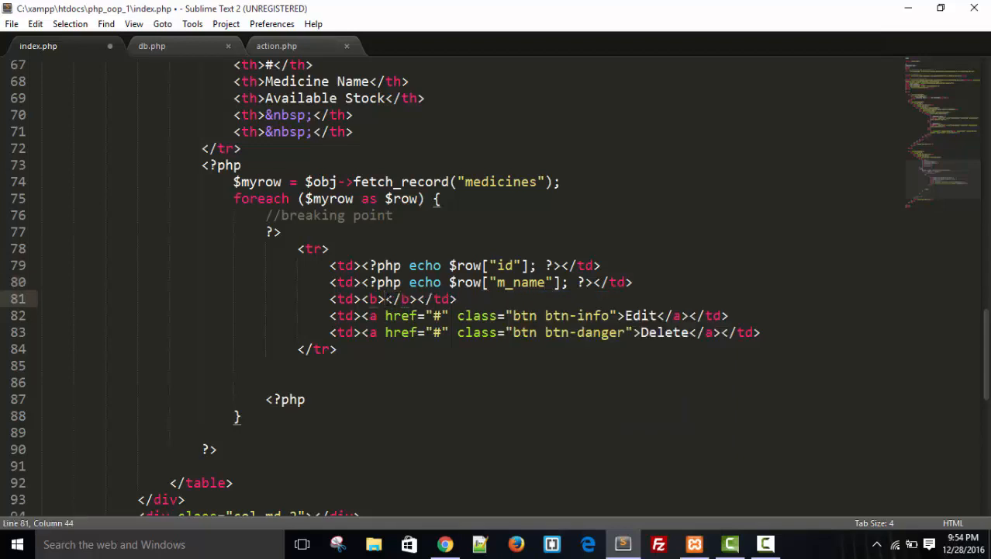
type("<?php echo $row[\"id\"]; ?>")
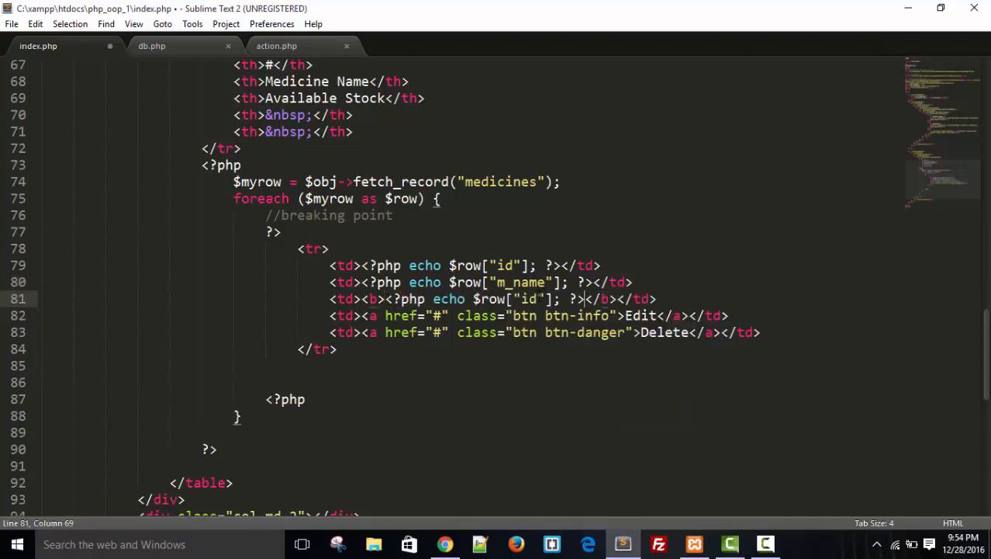
type("qty")
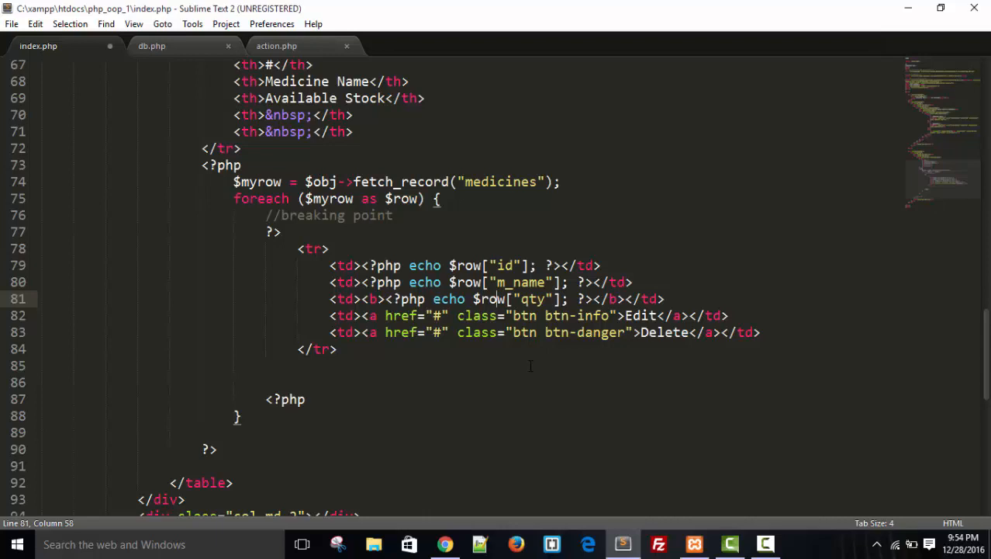
left_click(444, 544)
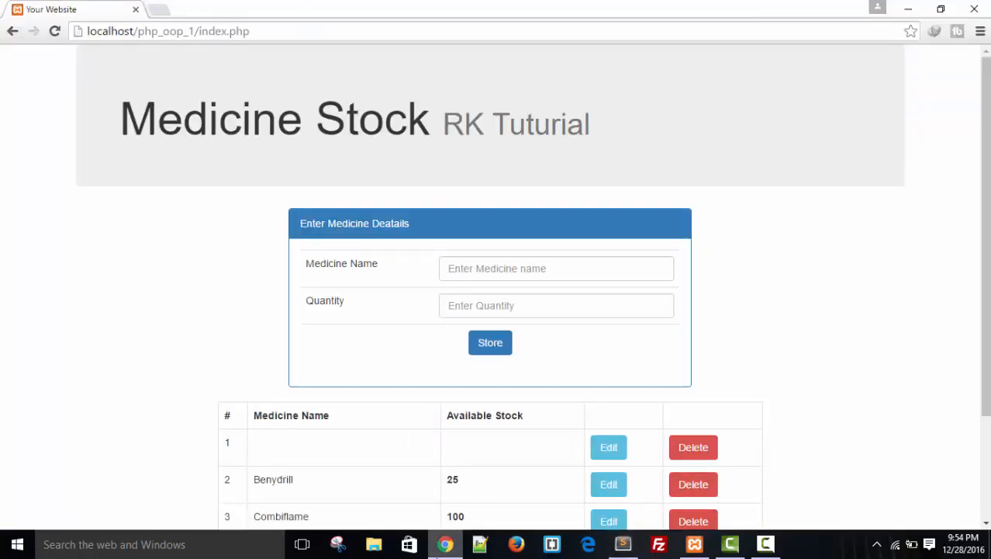
mouse_move(971, 422)
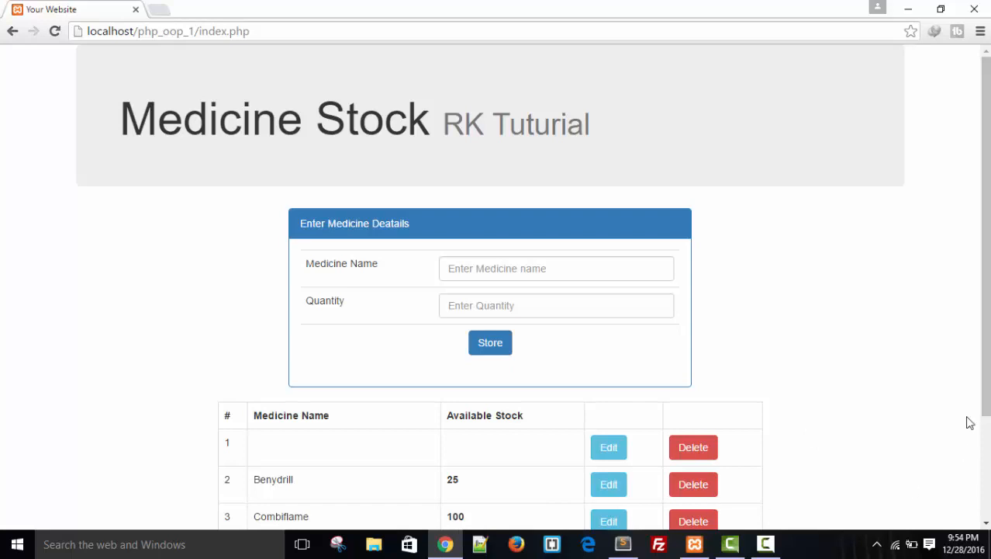
Step: Scroll through the medicine table, then open localhost/phpmyadmin in a new tab
scroll("down", 3)
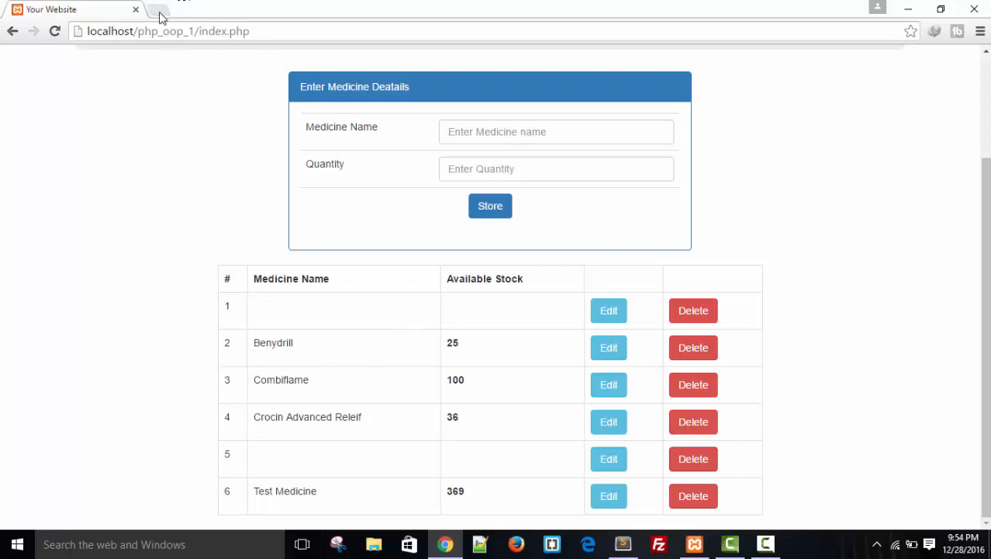
left_click(158, 8)
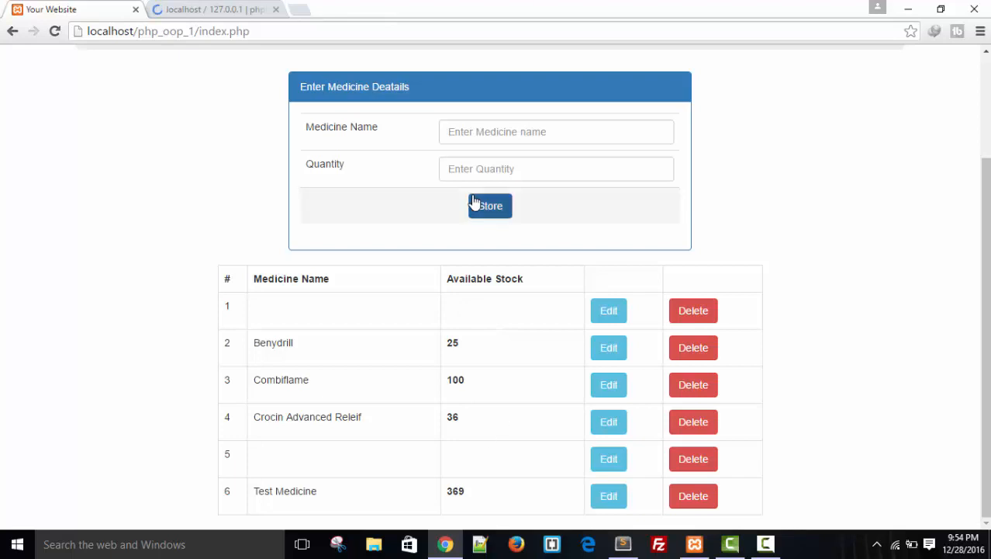
mouse_move(519, 293)
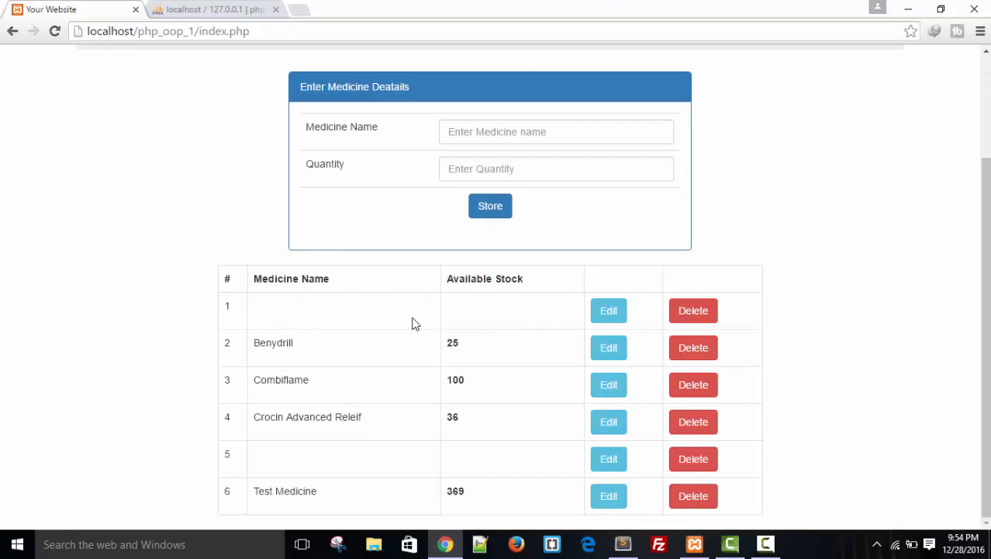
mouse_move(309, 316)
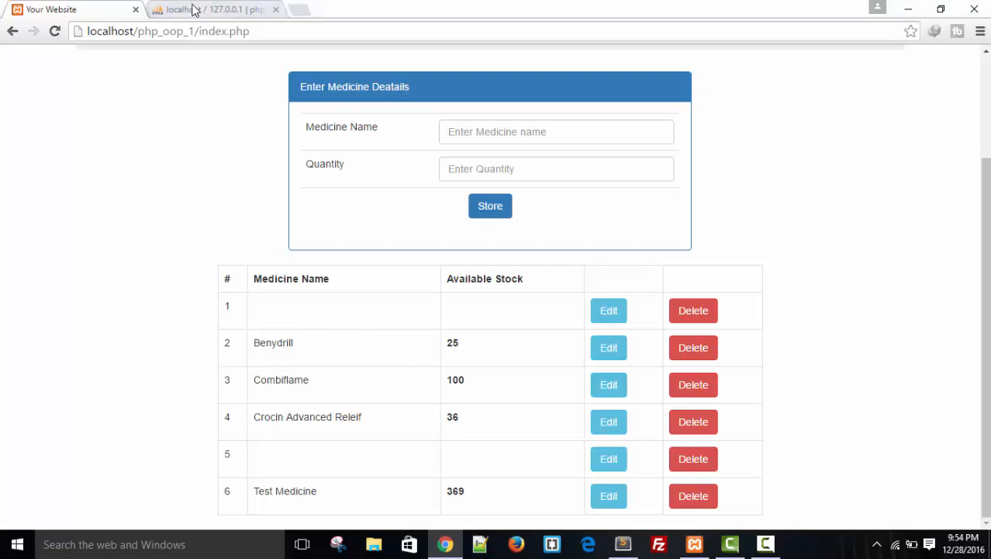
left_click(210, 9)
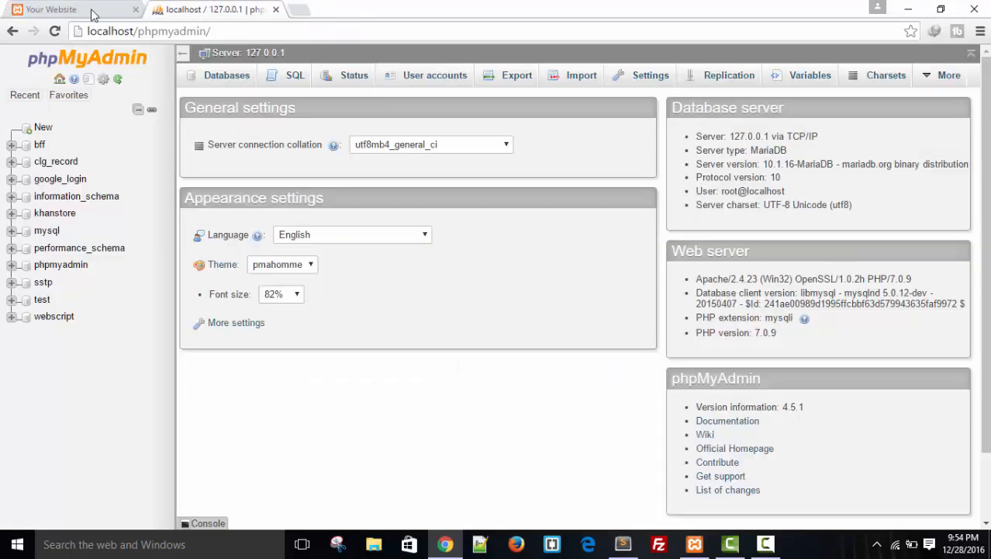
Step: Return to the Medicine Stock tab, scroll to the top, and open a new tab
left_click(70, 9)
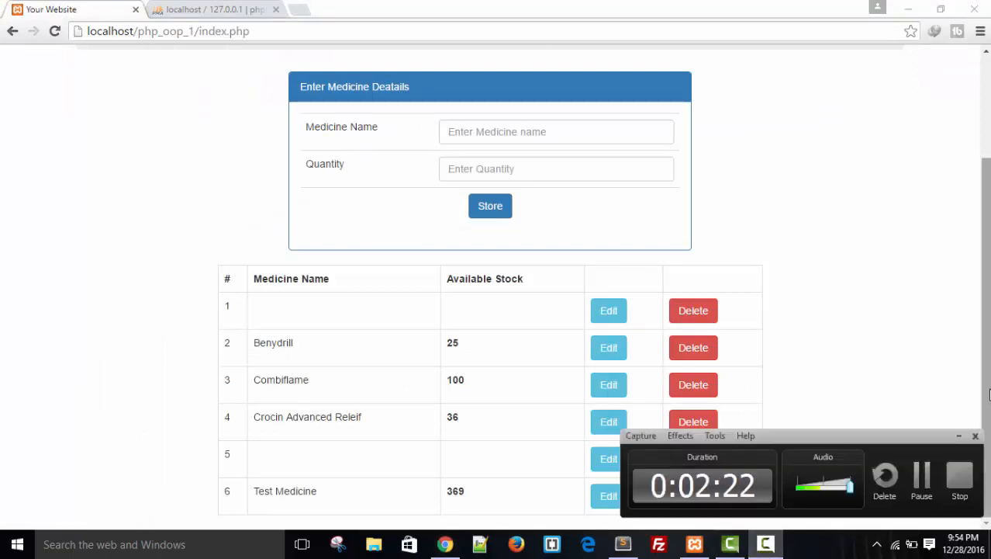
scroll("up", 3)
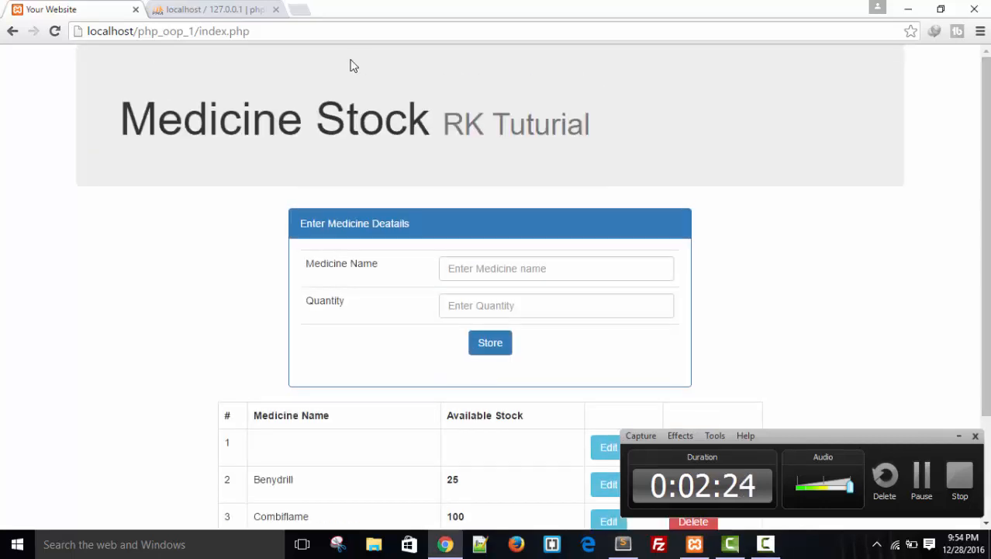
left_click(298, 10)
type("www")
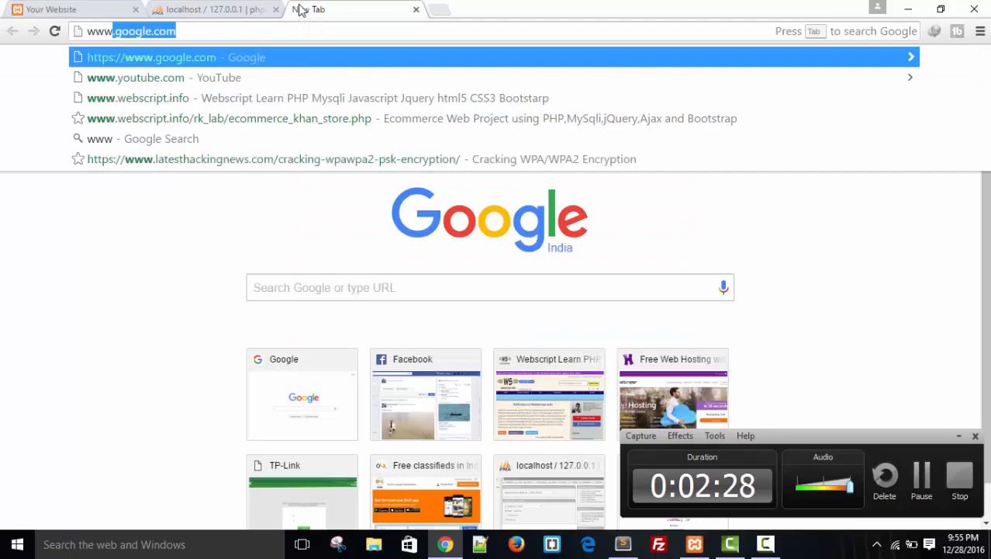
left_click(137, 98)
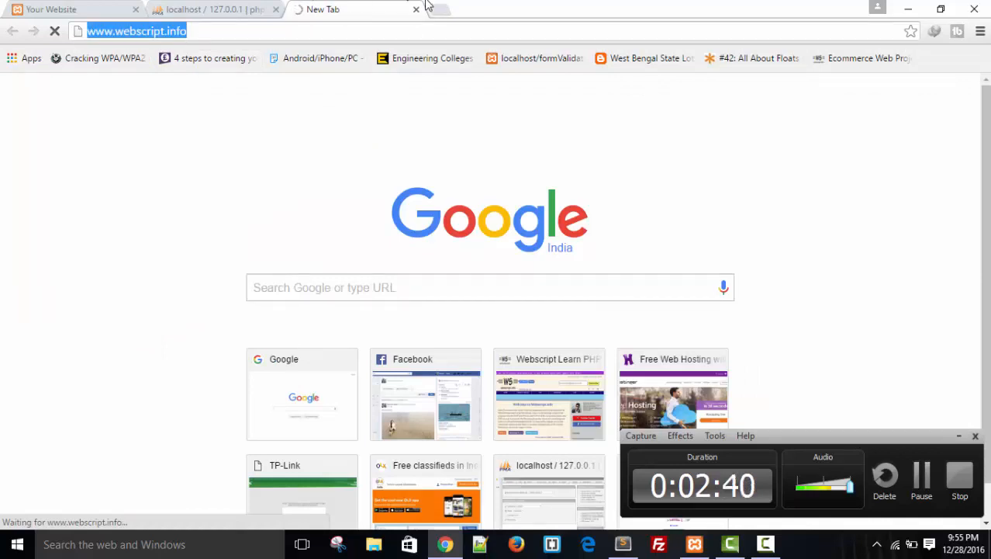
left_click(428, 9)
type("fb.com/")
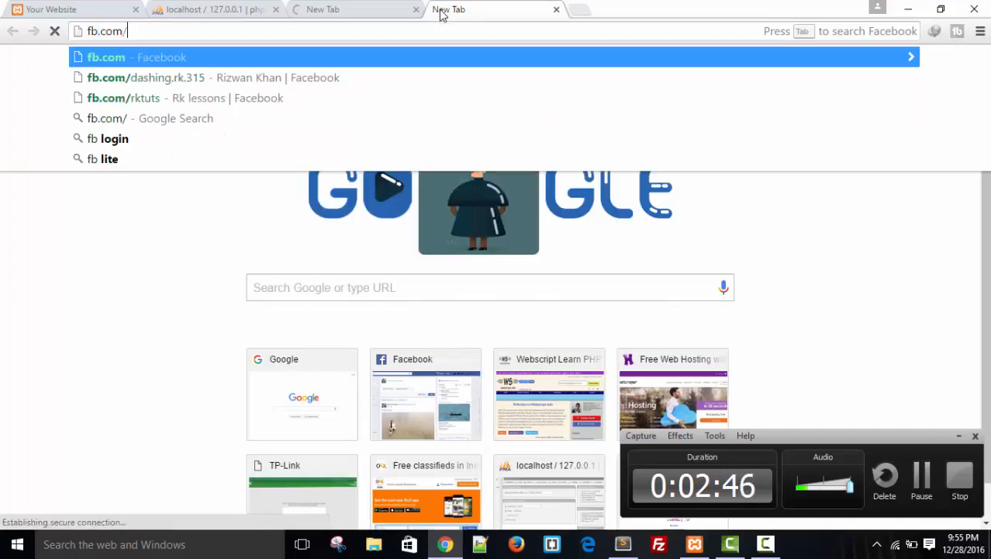
type("rktuts")
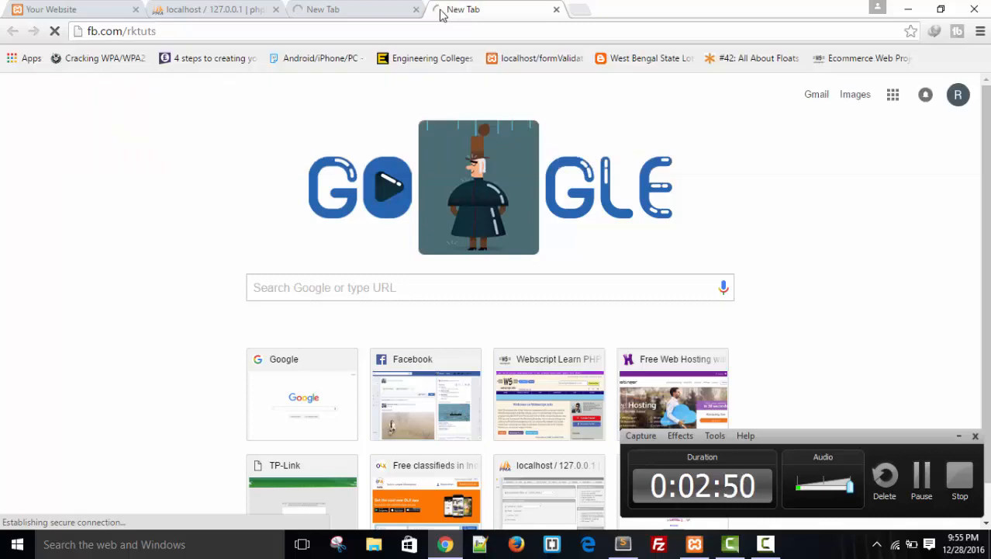
left_click(357, 10)
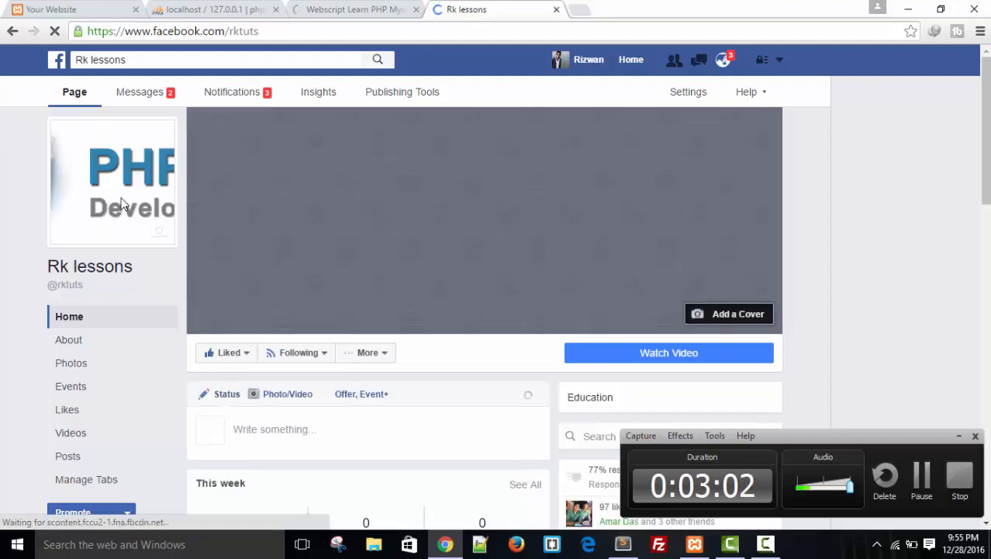
left_click(723, 60)
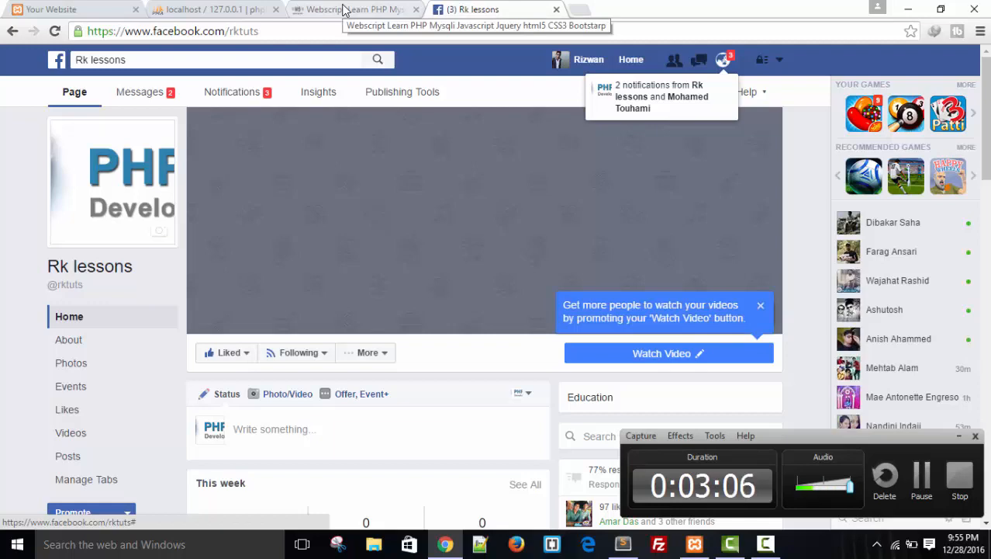
Step: Return to the webscript.info tab and scroll down to the comments
left_click(354, 9)
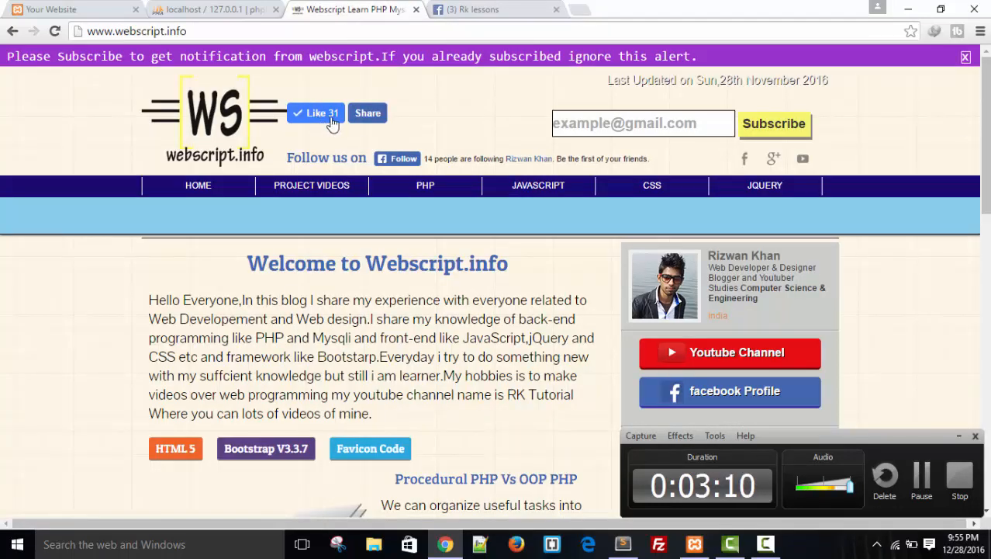
scroll("down", 3)
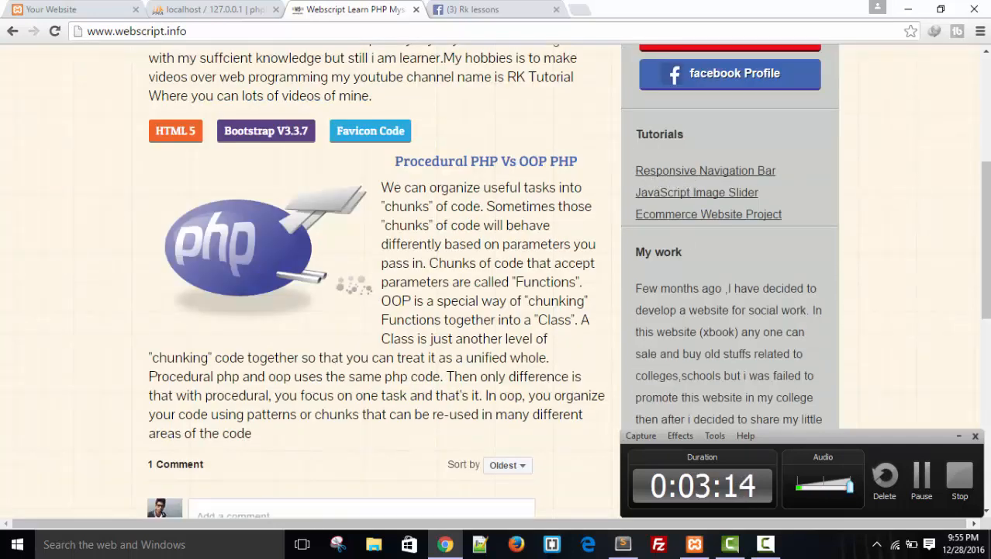
scroll("down", 3)
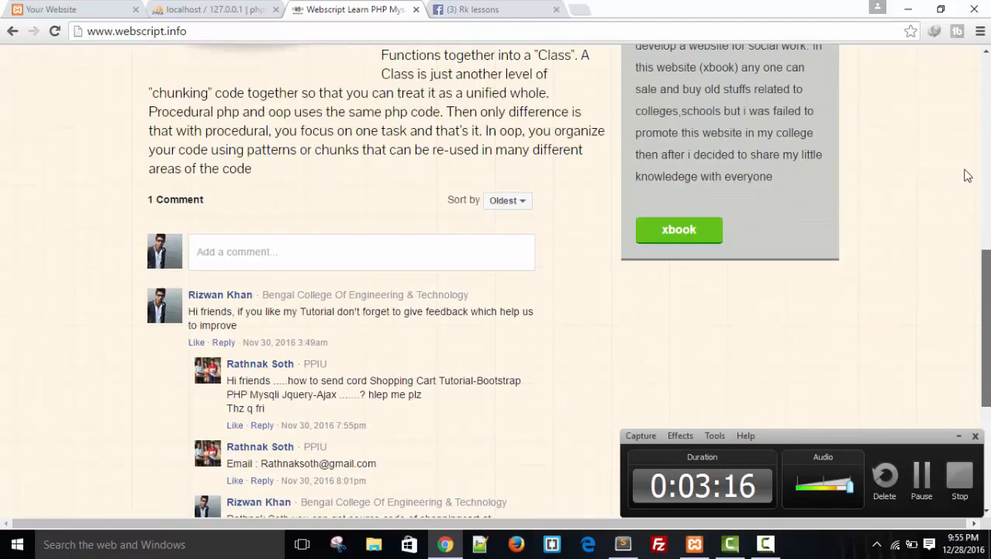